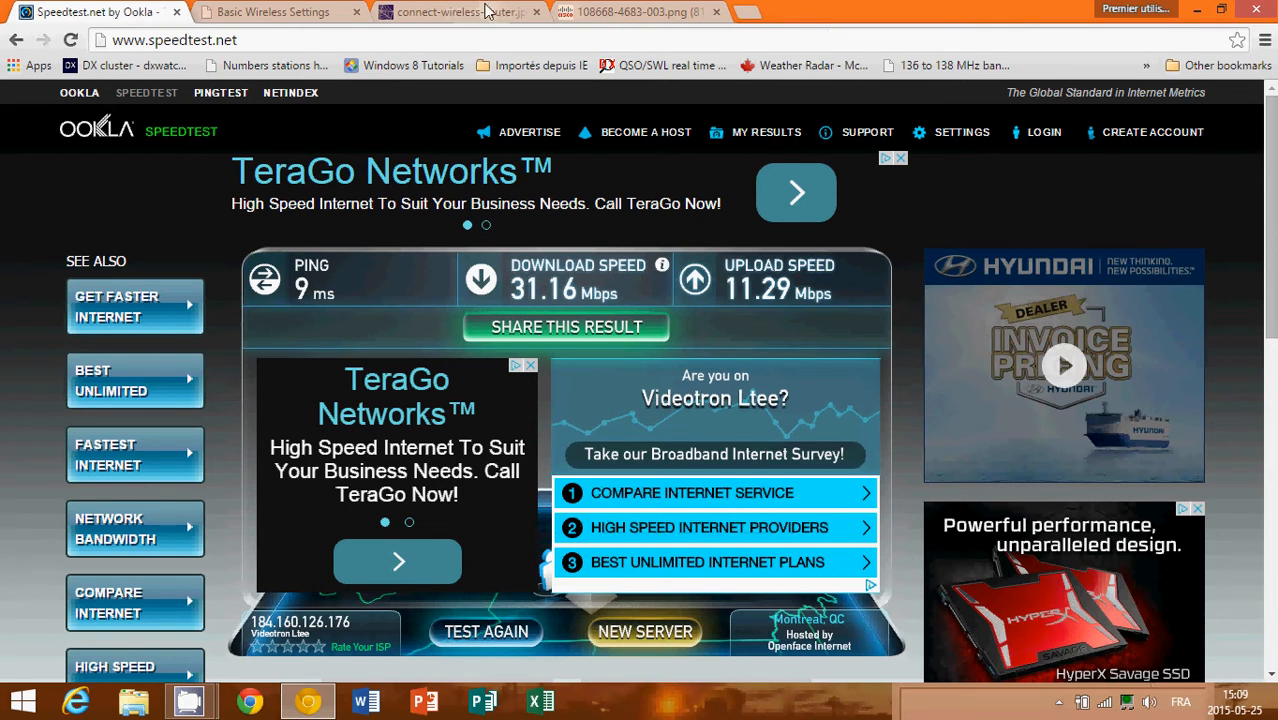
Reload speedtest.net to clear the 31.16 Mbps result and show Begin Test.
click(174, 40)
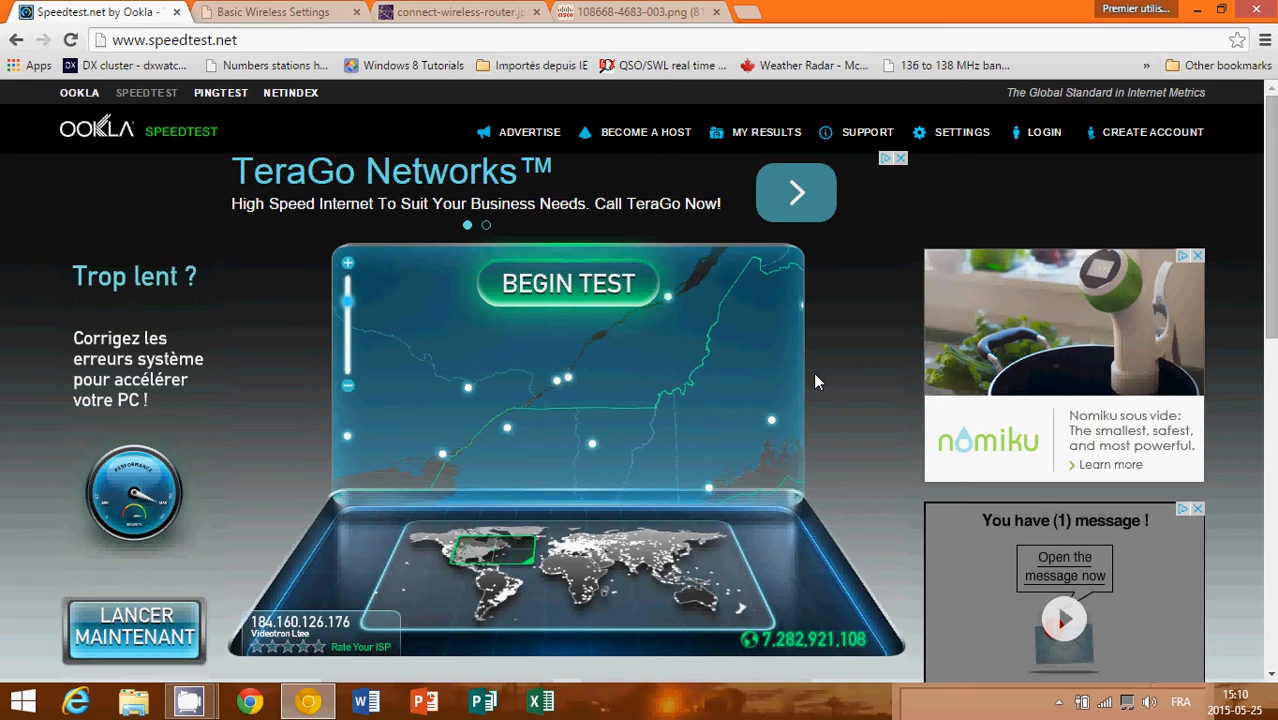
mouse_move(567, 285)
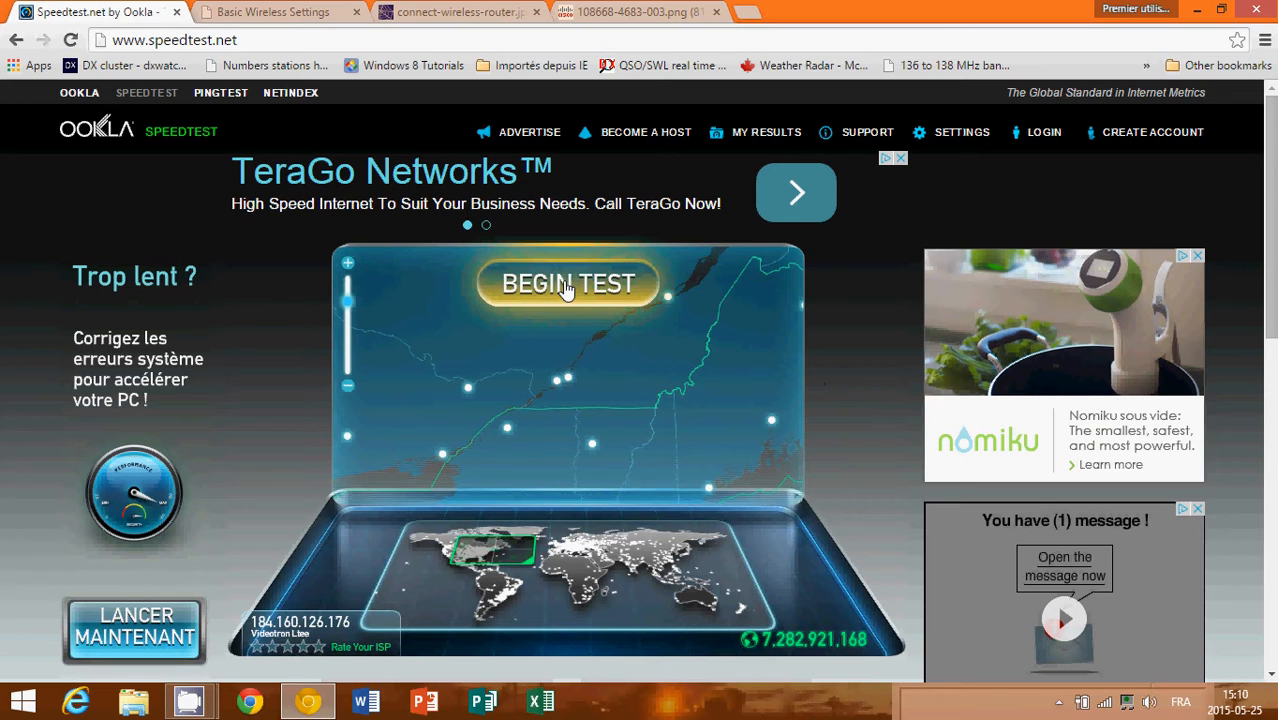
Run a new speed test, getting 9 ms ping, 30.99 down, 11.41 Mbps up.
click(568, 283)
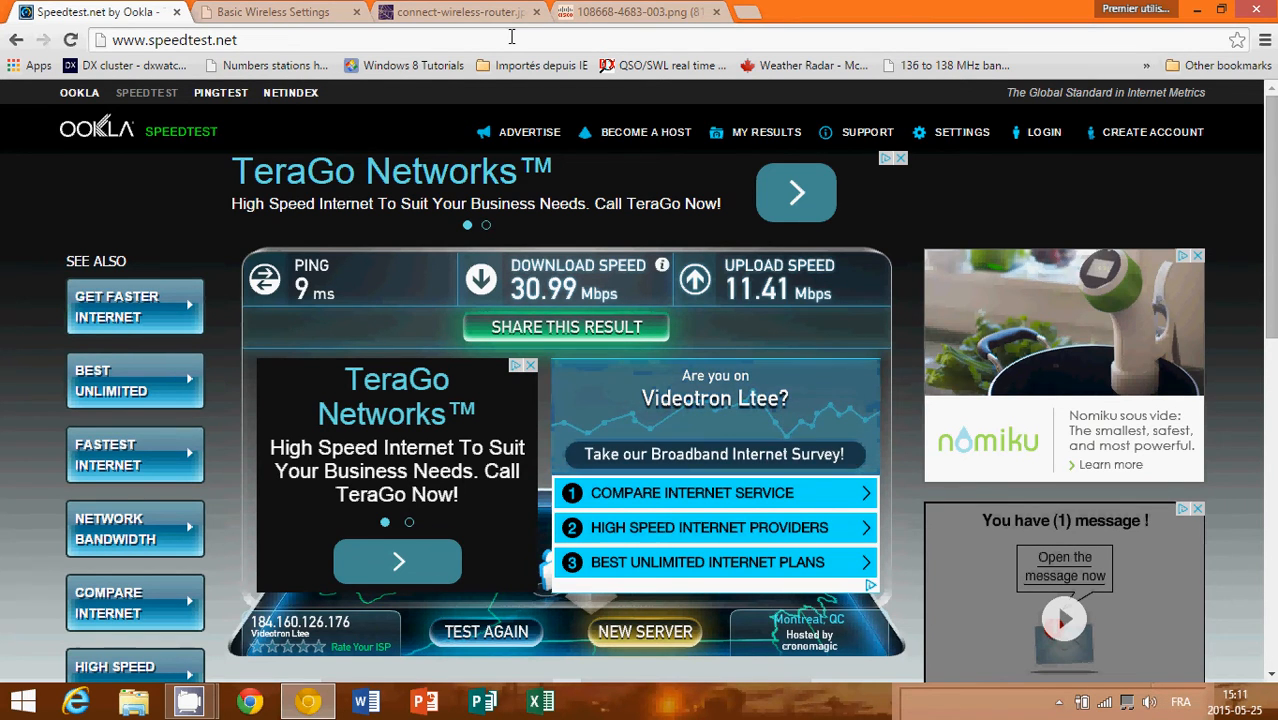
Switch to the connect-wireless-router.jpg tab showing the modem-router-computer wiring diagram.
click(455, 12)
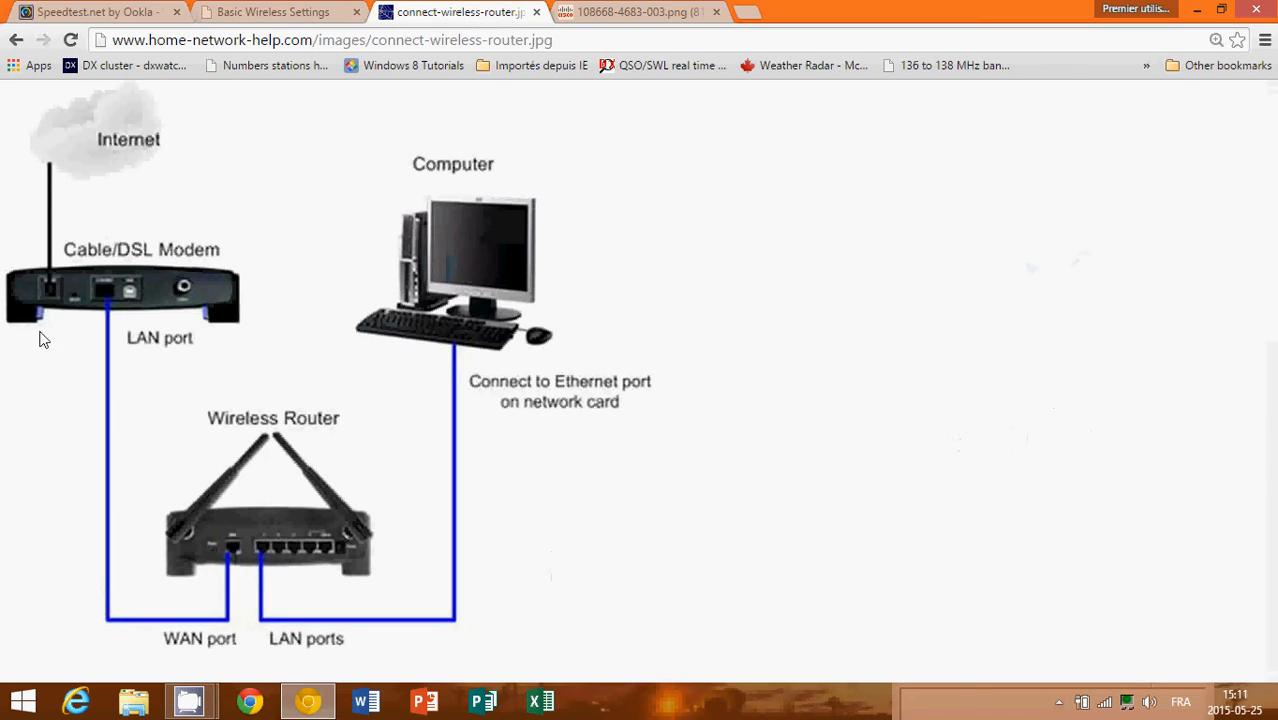
mouse_move(85, 273)
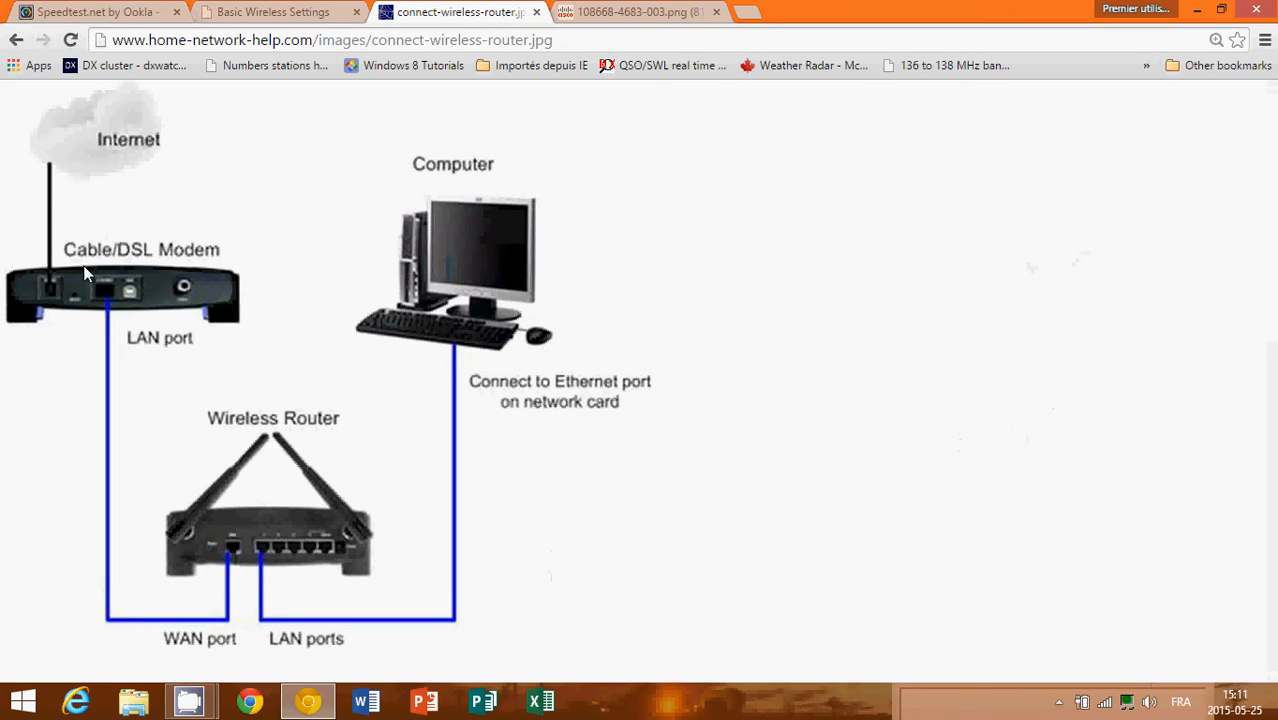
mouse_move(337, 600)
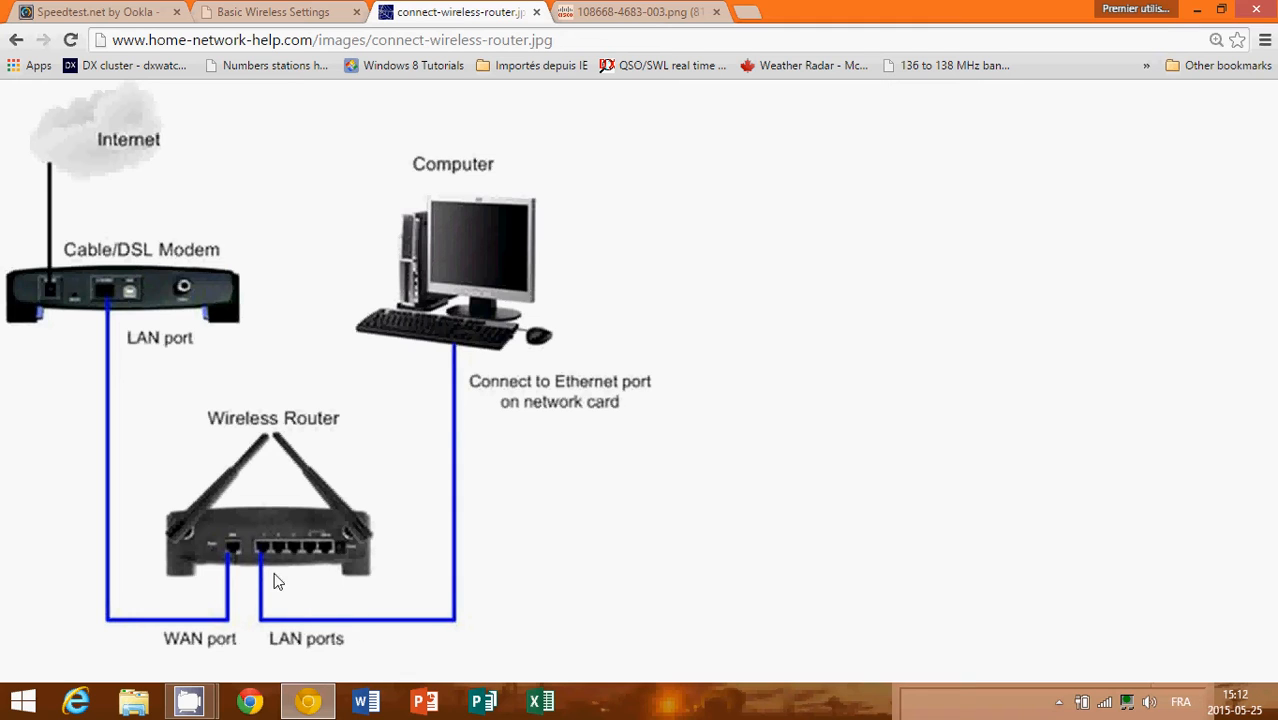
mouse_move(267, 542)
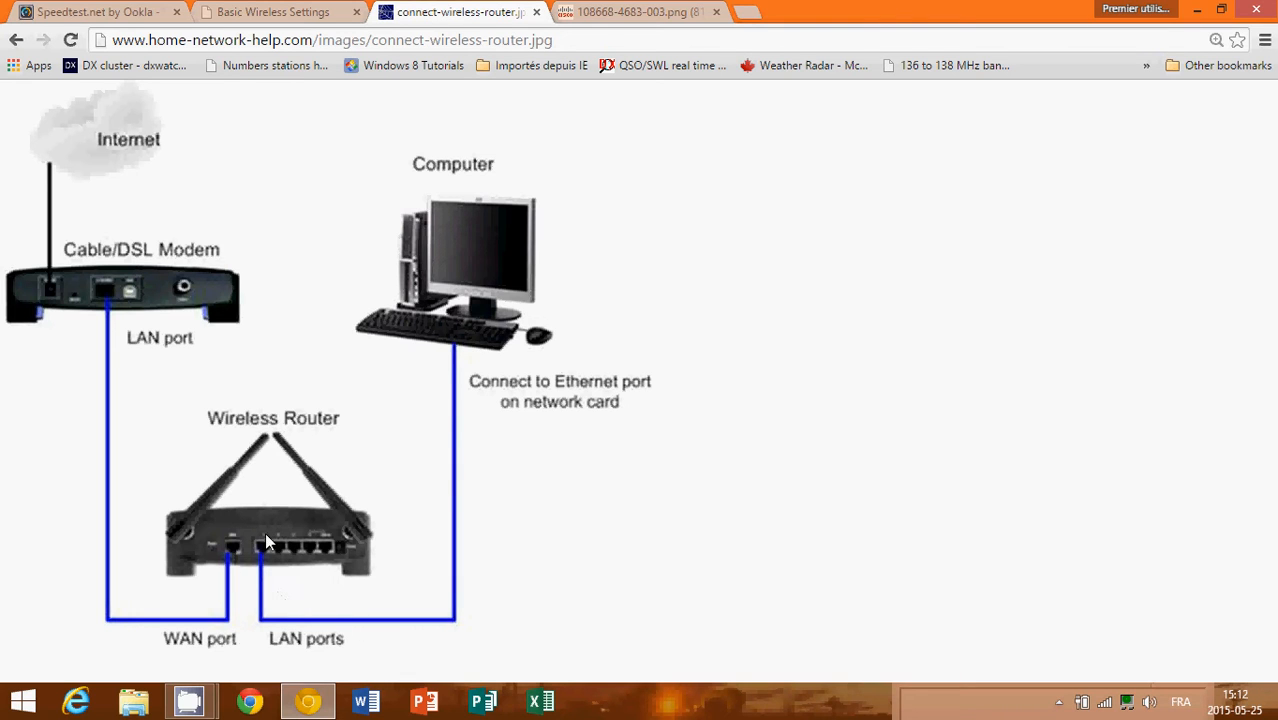
mouse_move(297, 565)
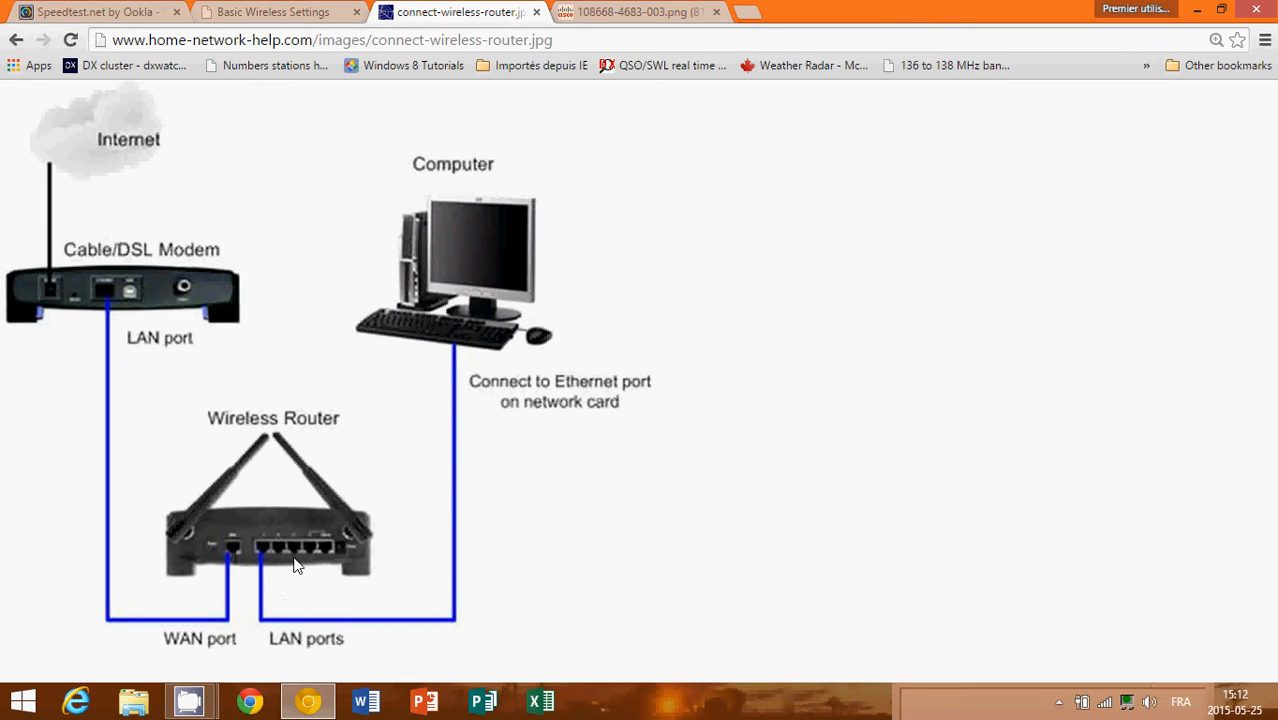
mouse_move(342, 555)
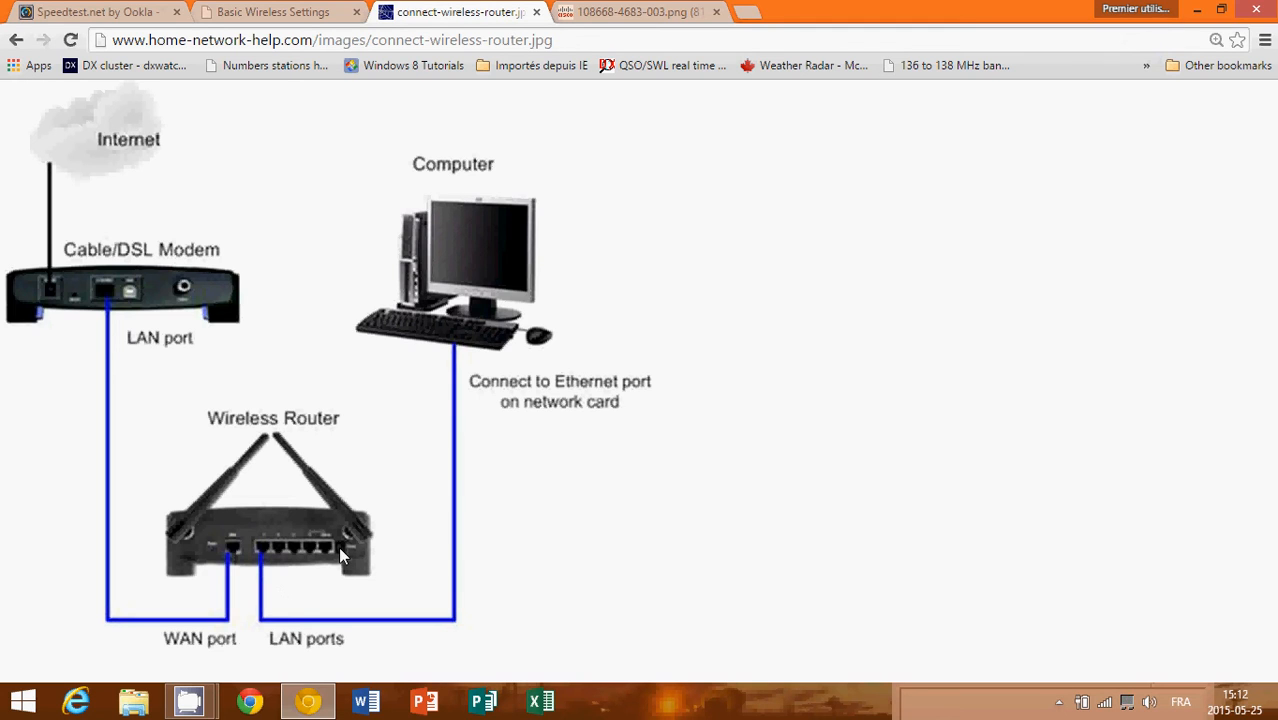
mouse_move(480, 683)
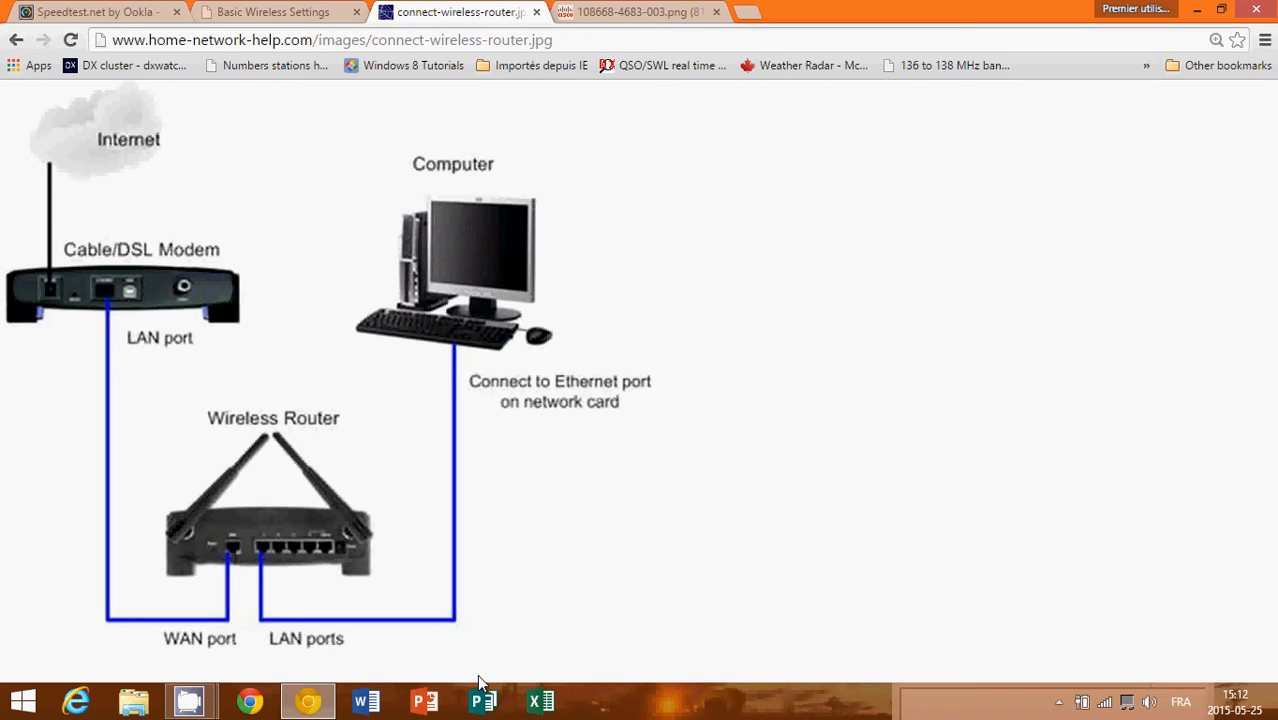
mouse_move(42, 8)
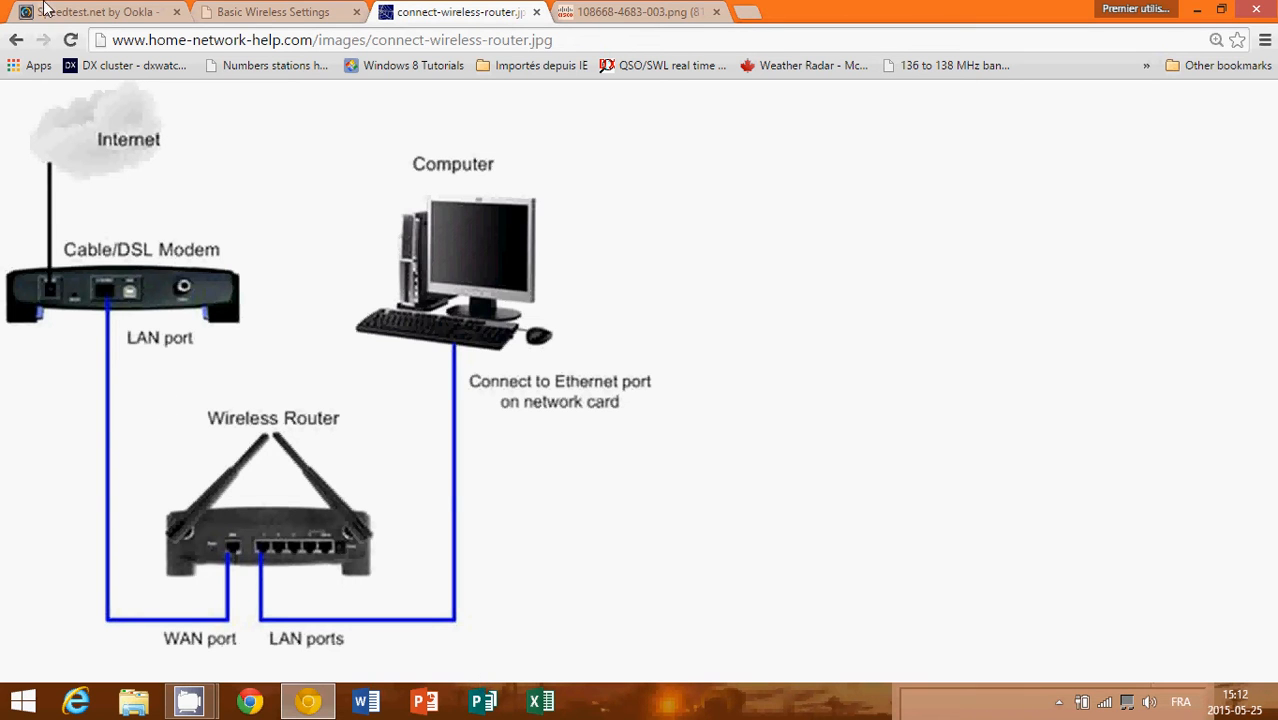
Return to the Speedtest.net tab showing 30.99 Mbps down and 11.41 Mbps up.
click(95, 11)
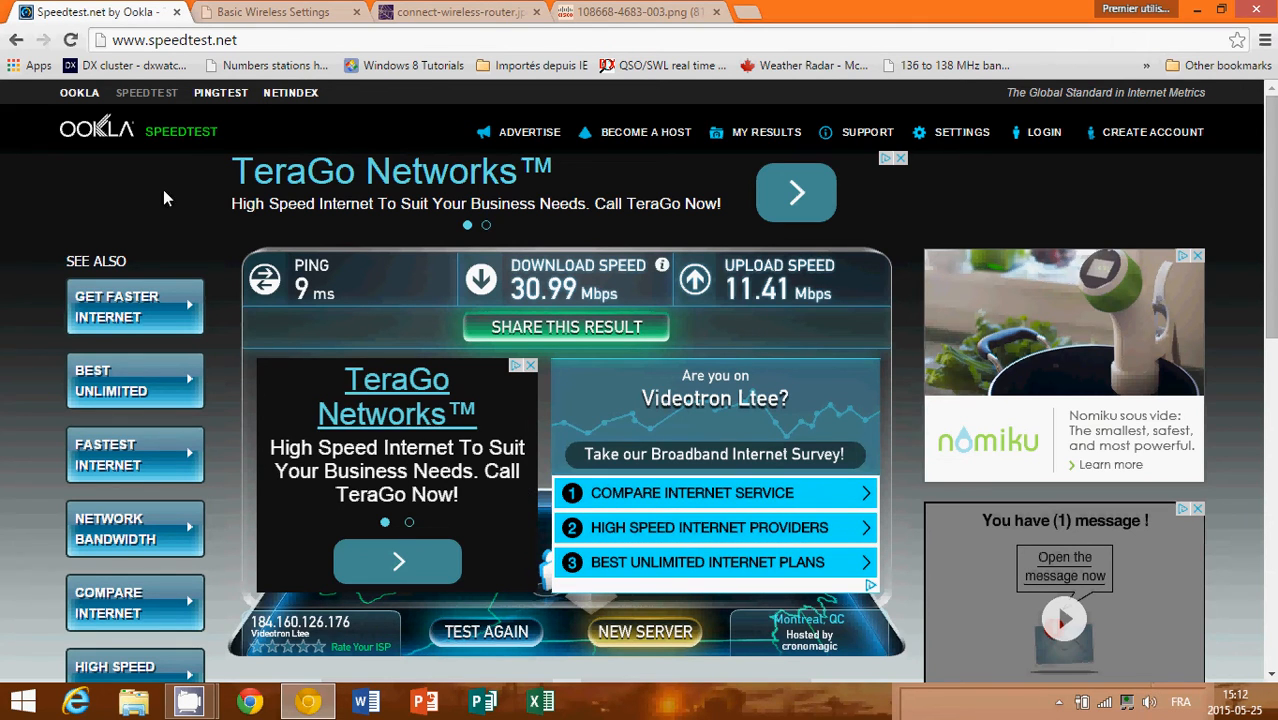
mouse_move(865, 20)
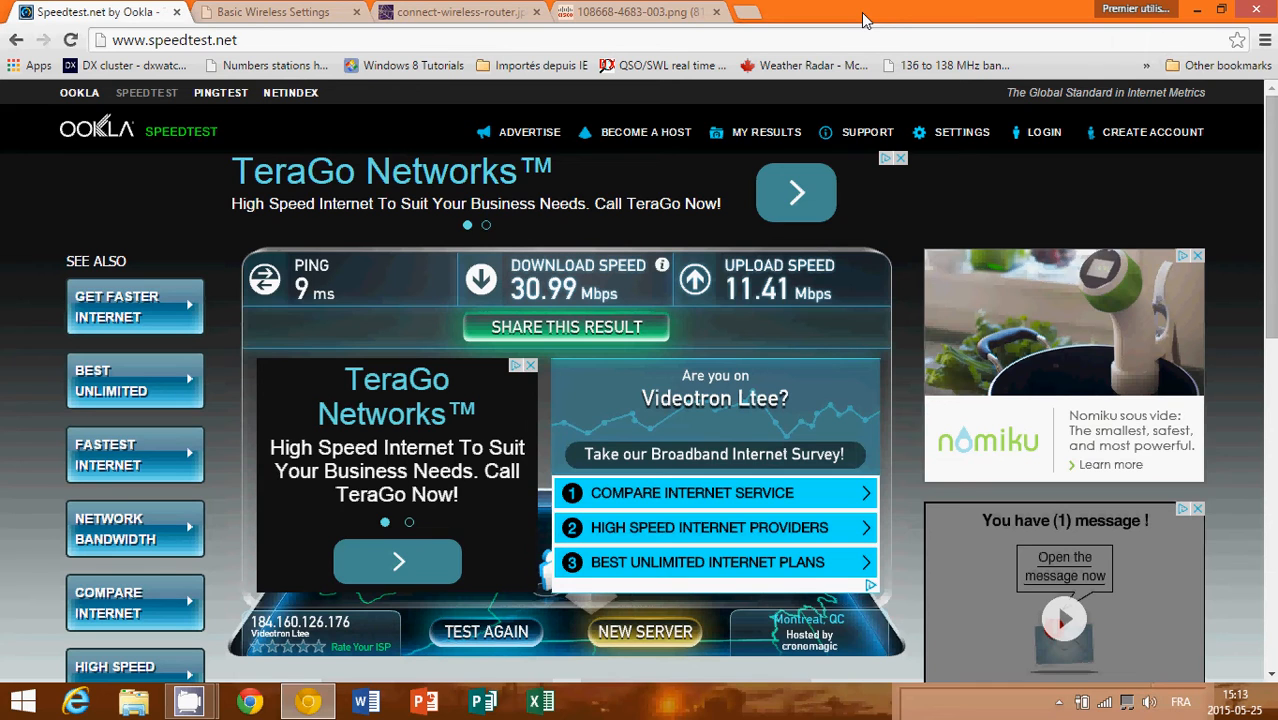
mouse_move(1258, 285)
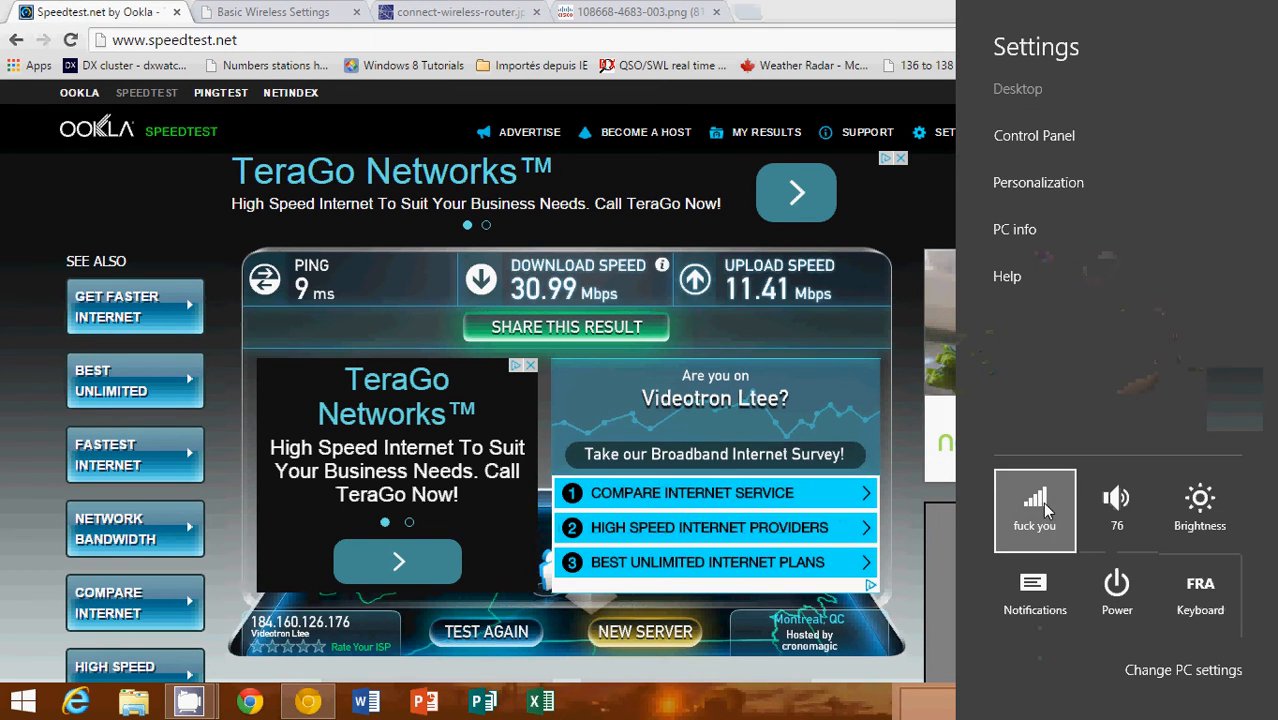
click(1034, 498)
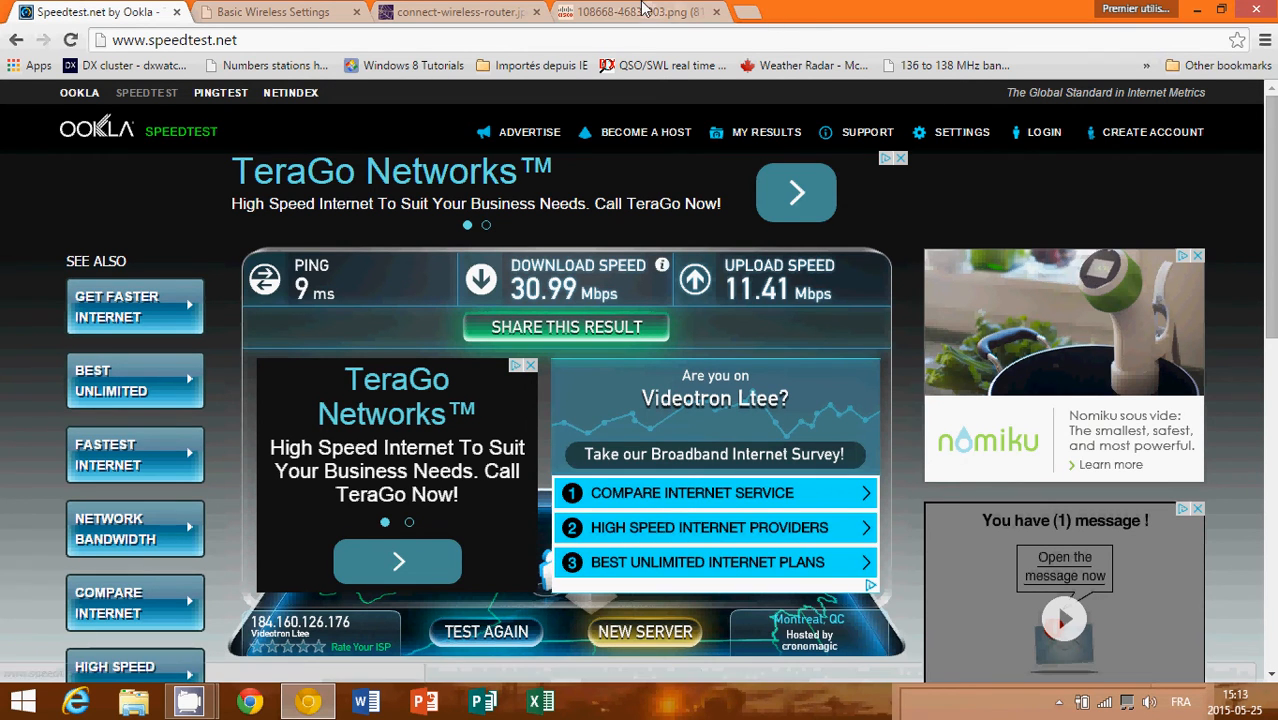
mouse_move(635, 228)
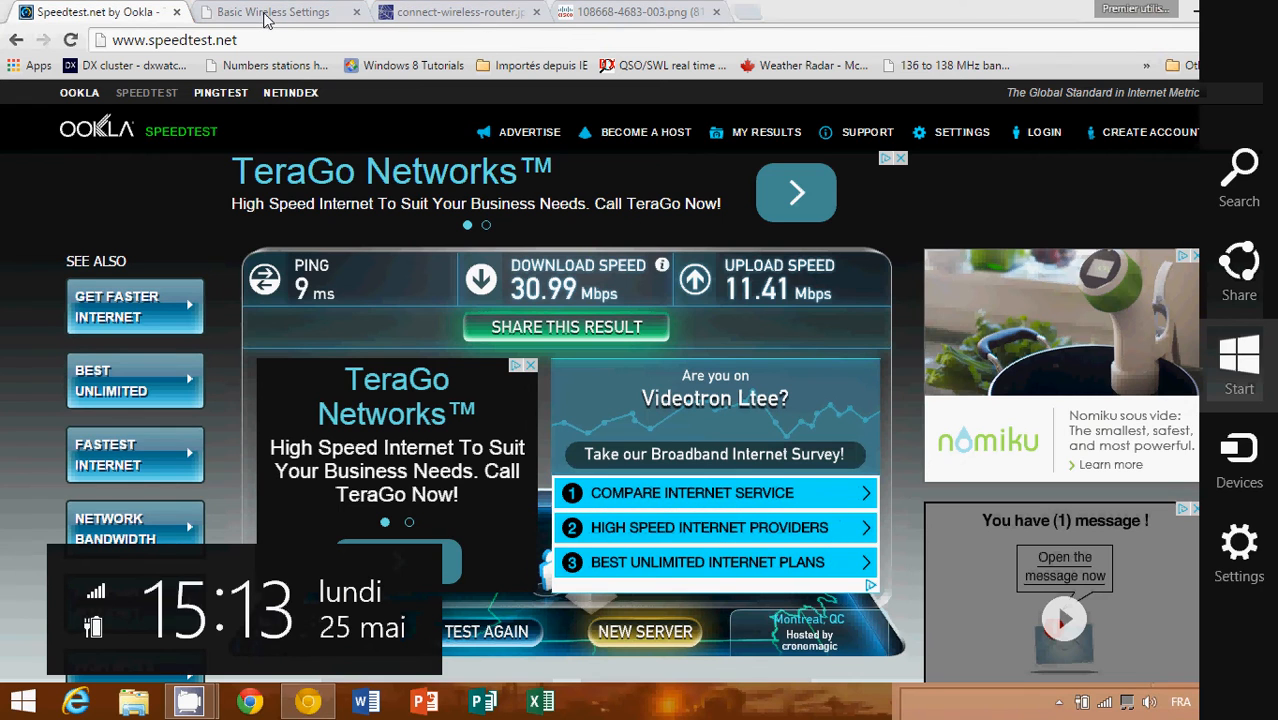
click(272, 11)
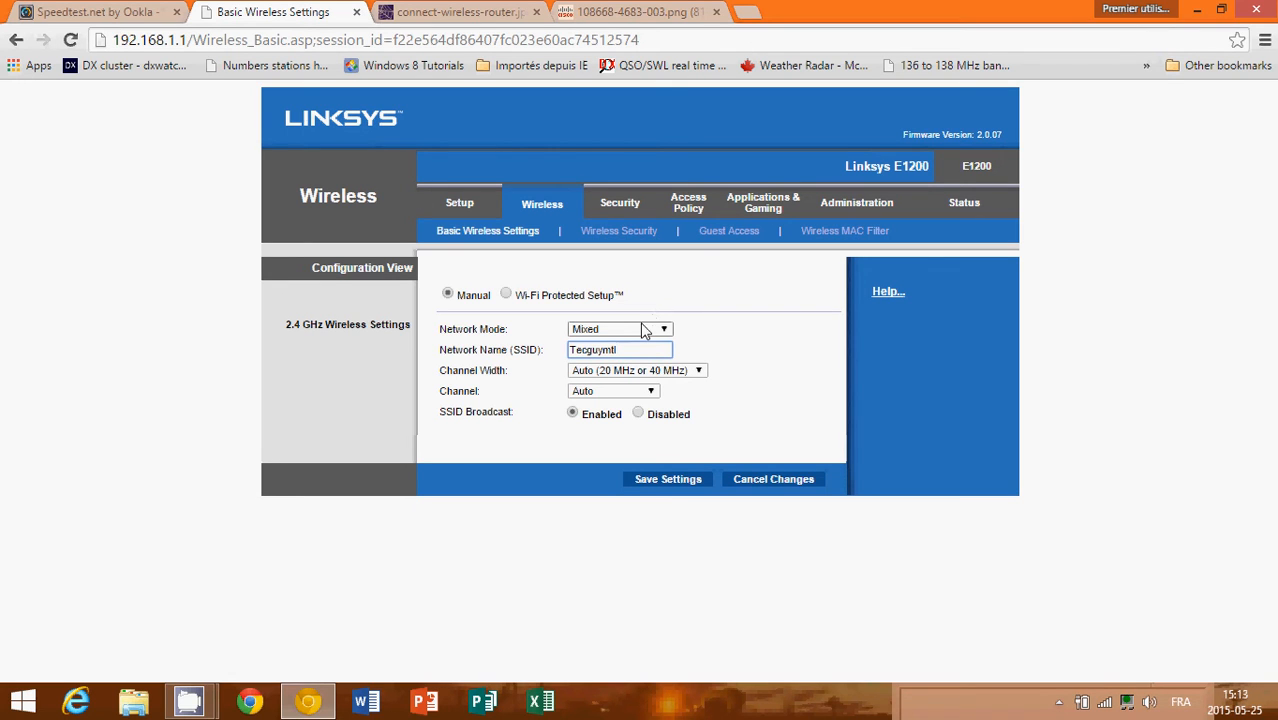
Open the E1200 Network Mode list, from Mixed to Disabled, leaving Mixed set.
click(620, 329)
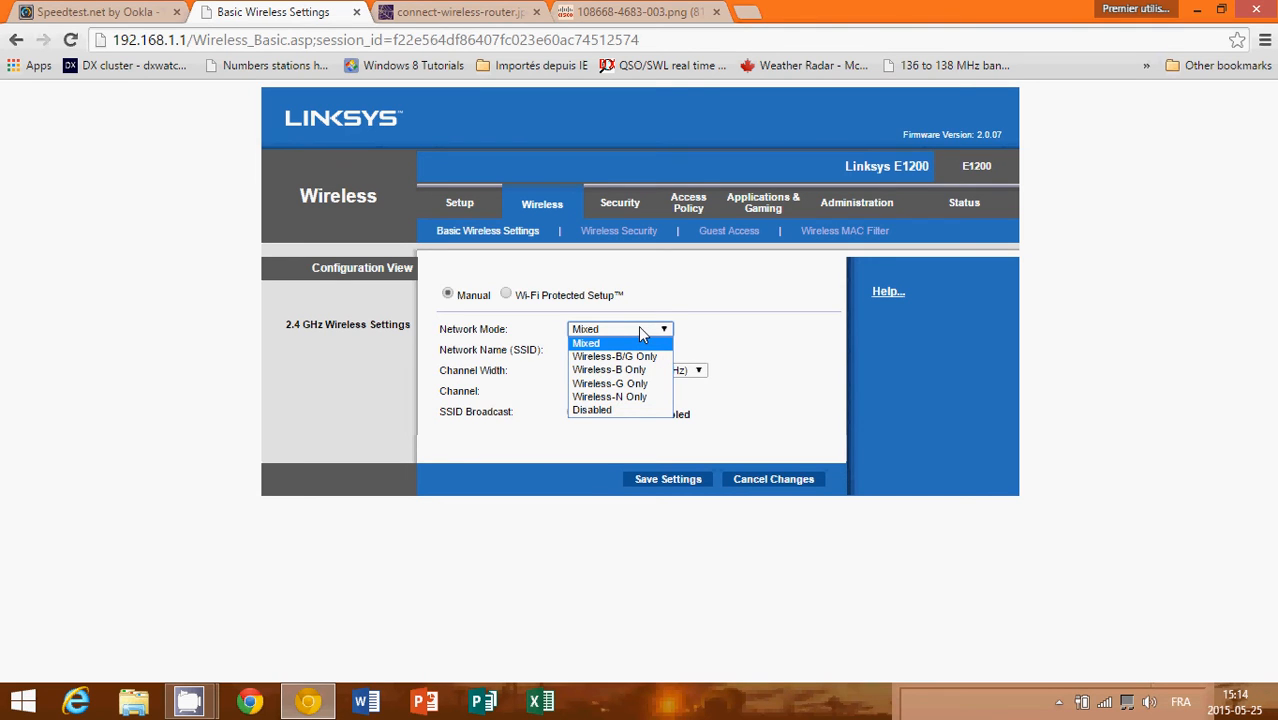
mouse_move(609, 397)
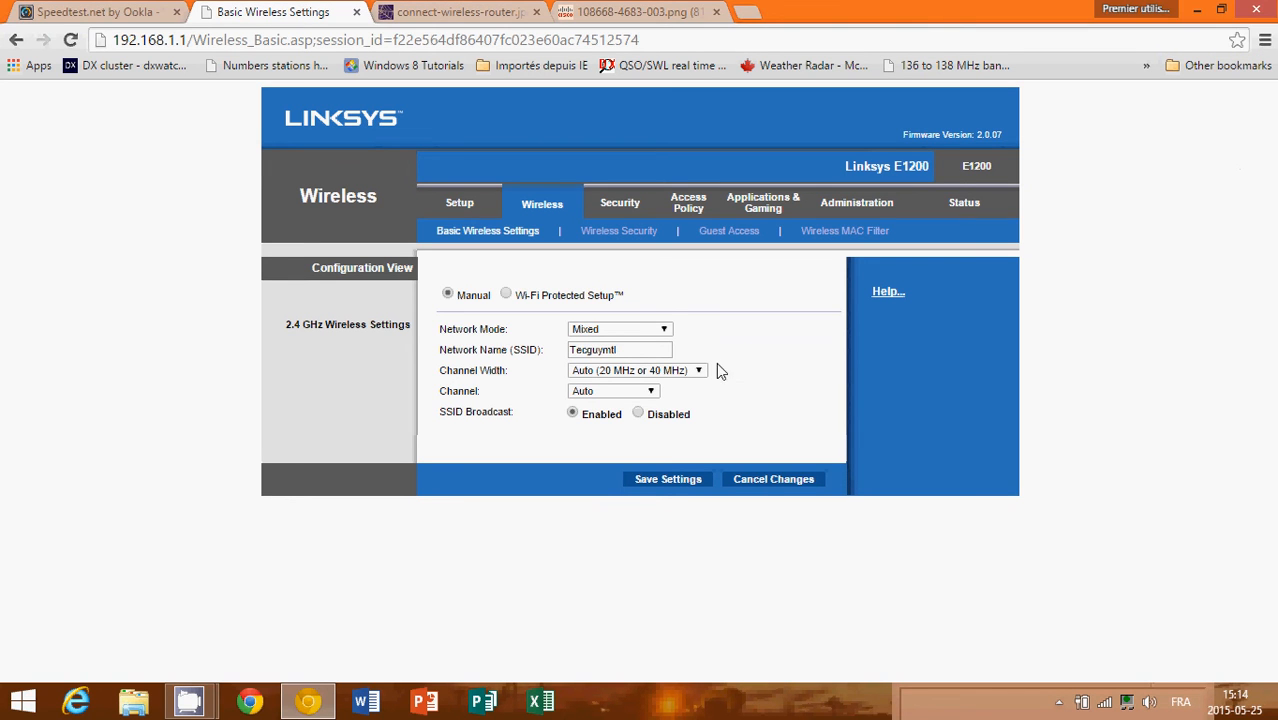
mouse_move(695, 387)
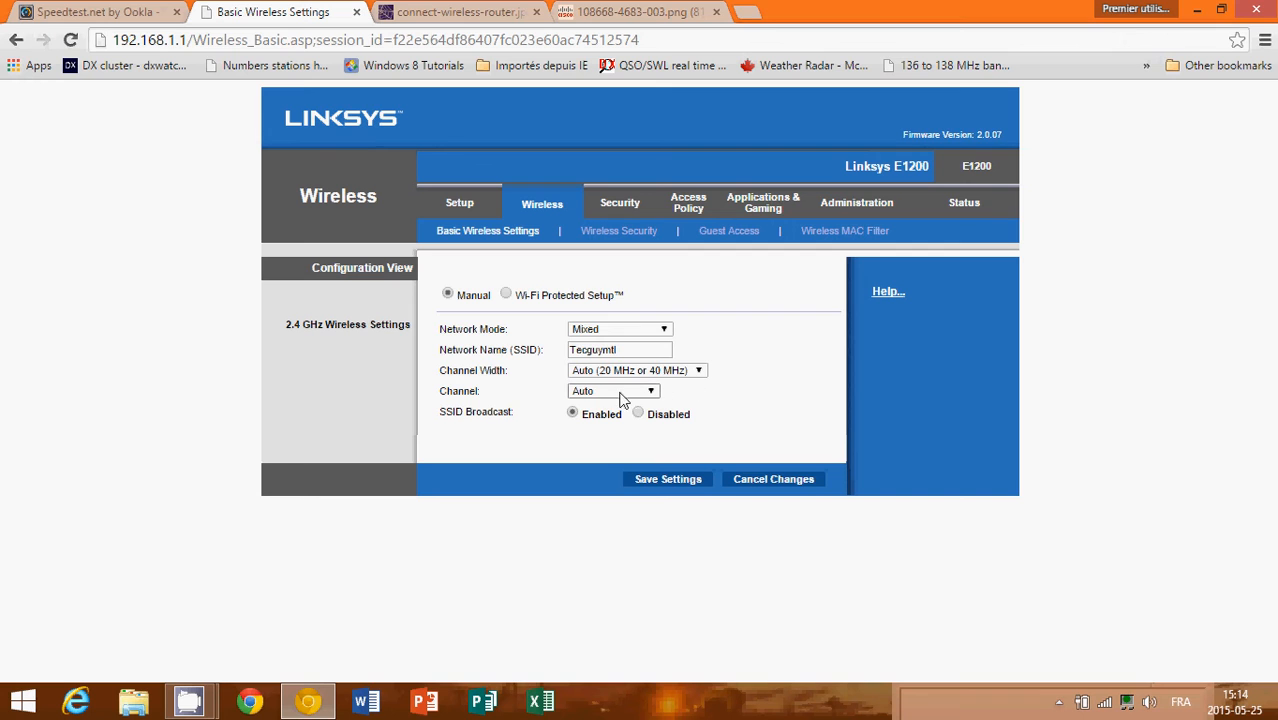
Expand the Channel dropdown showing Auto and channels 1–11, keeping Auto.
click(613, 390)
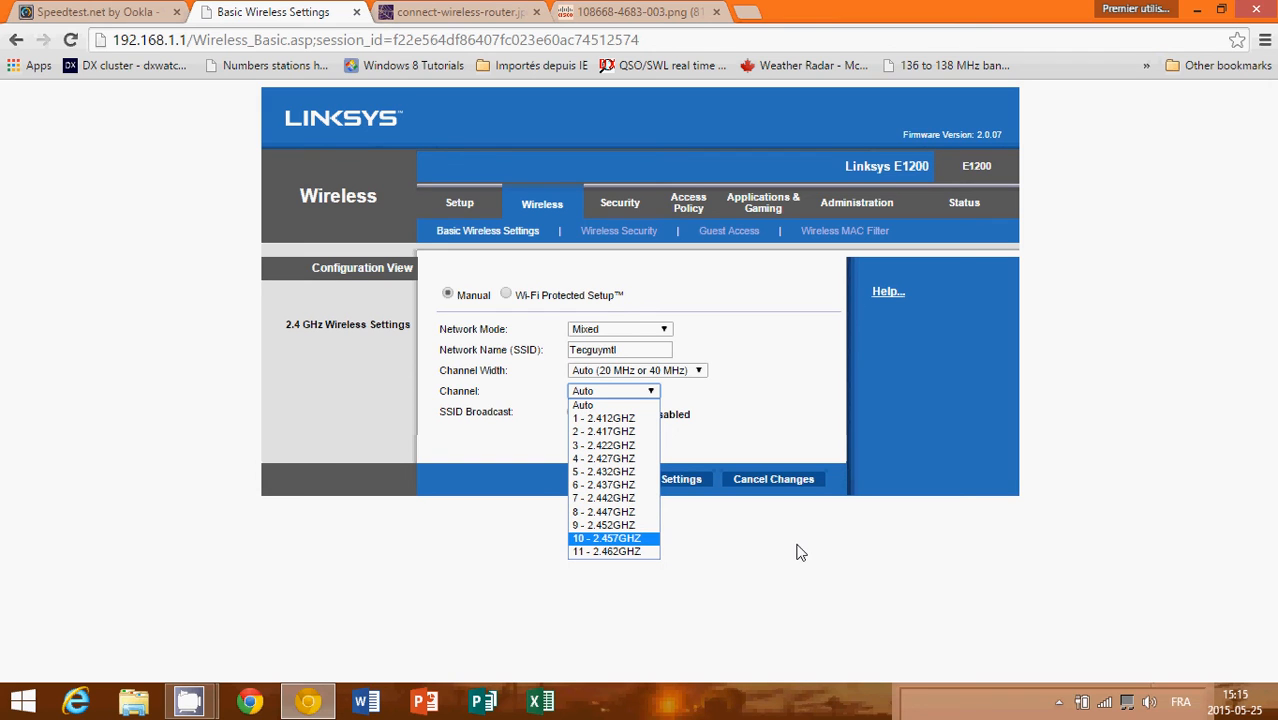
mouse_move(835, 555)
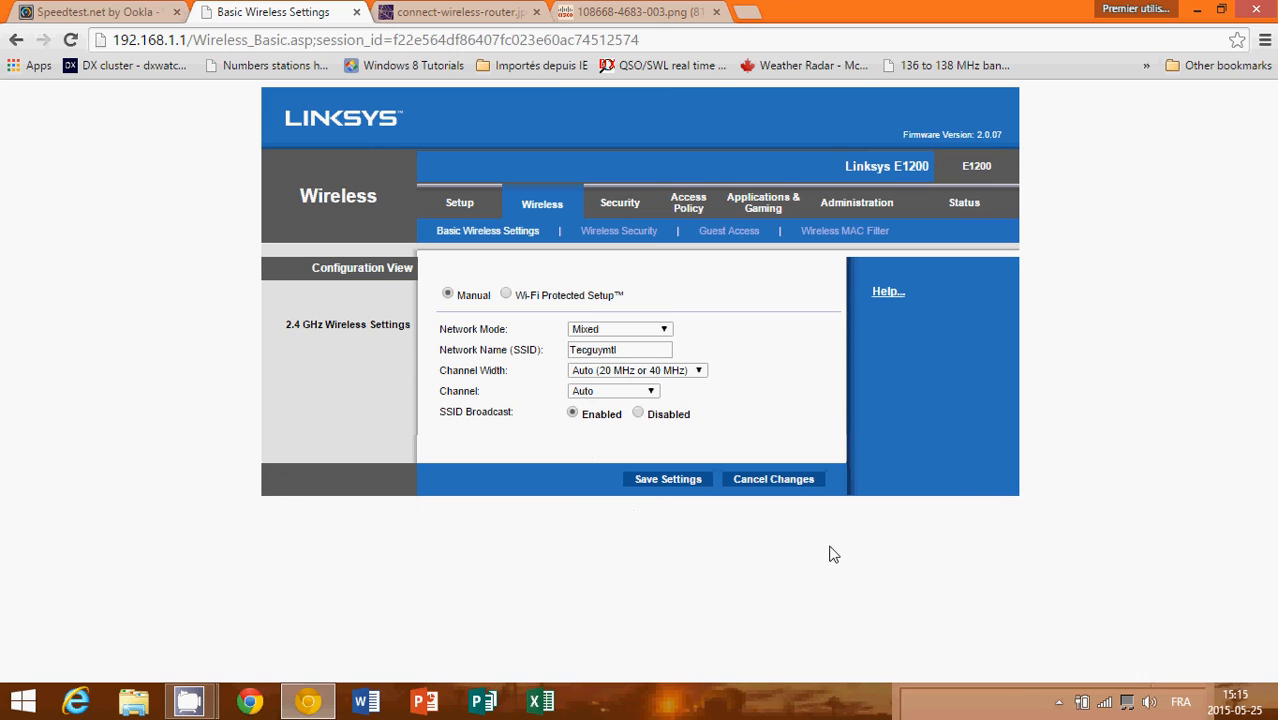
View the Cisco guide image highlighting WPA-Preshared Key security mode.
click(630, 12)
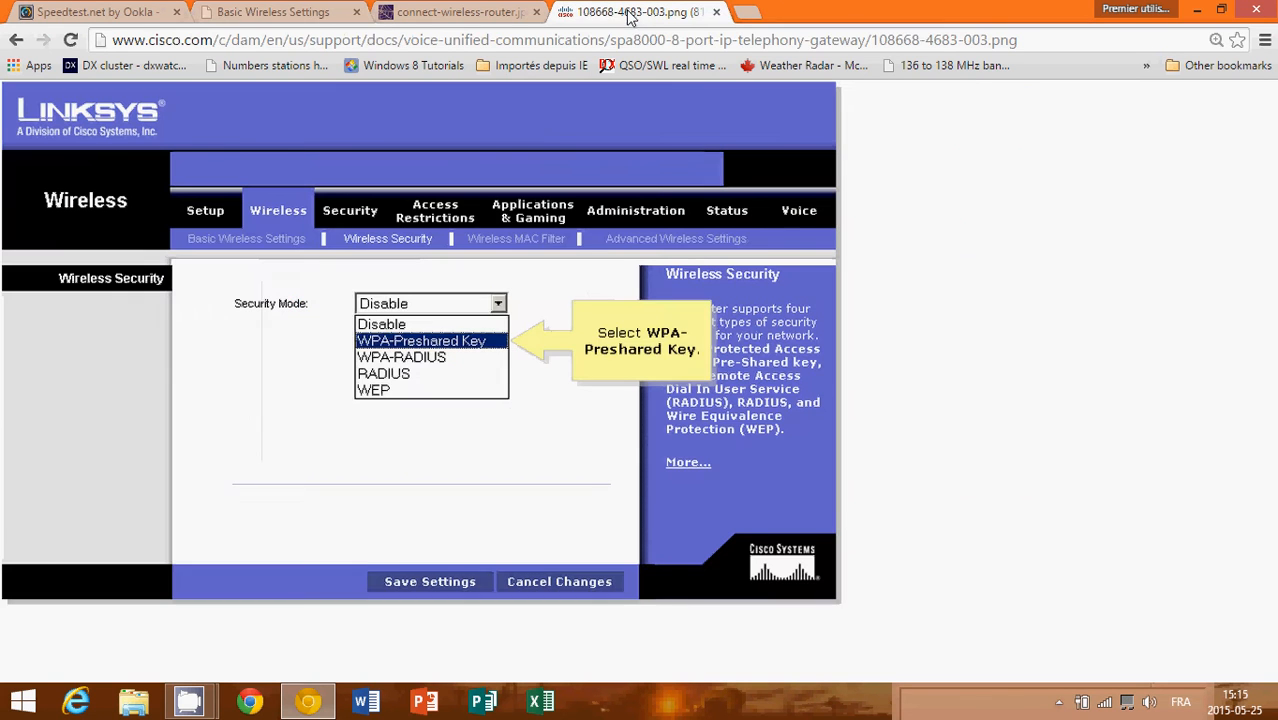
mouse_move(583, 337)
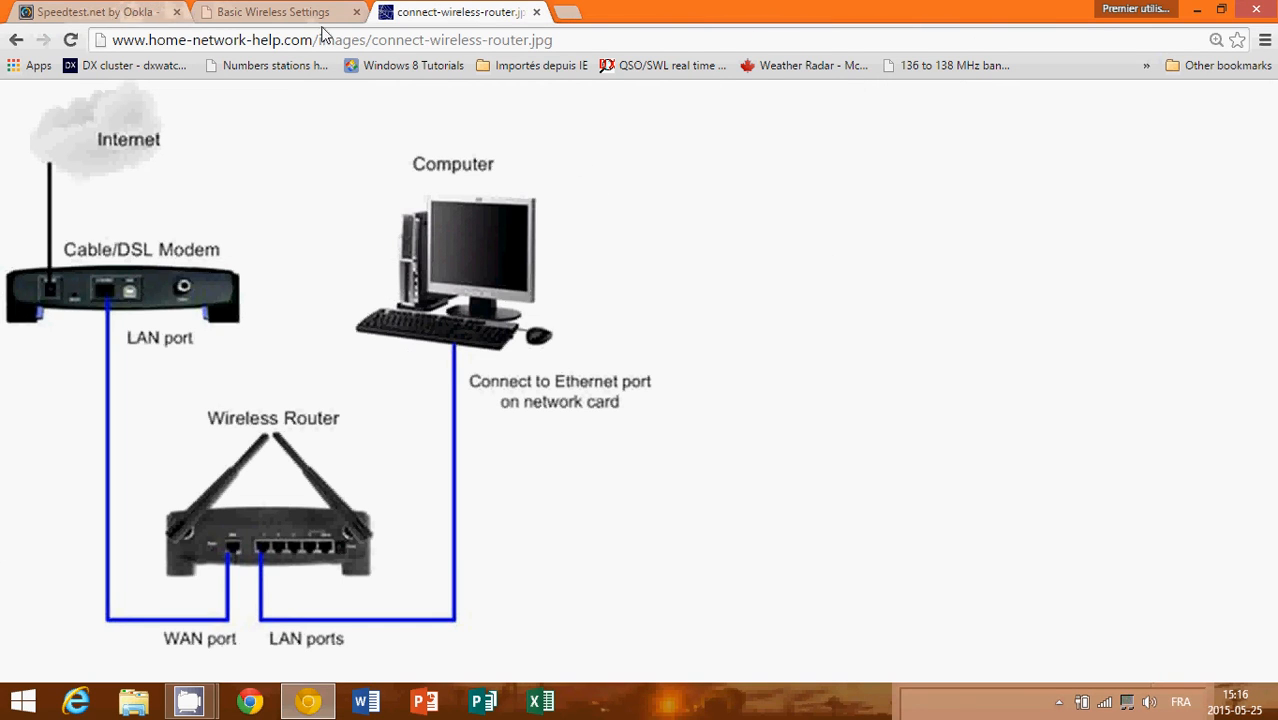
mouse_move(765, 295)
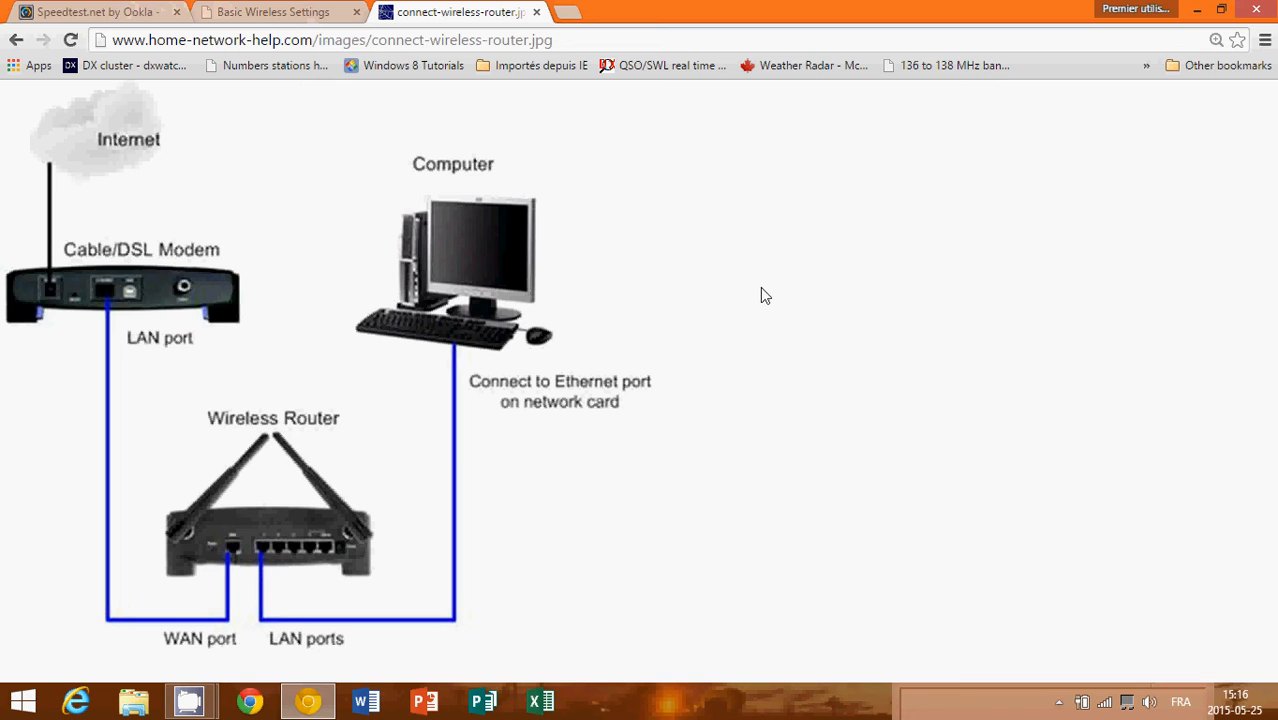
mouse_move(197, 35)
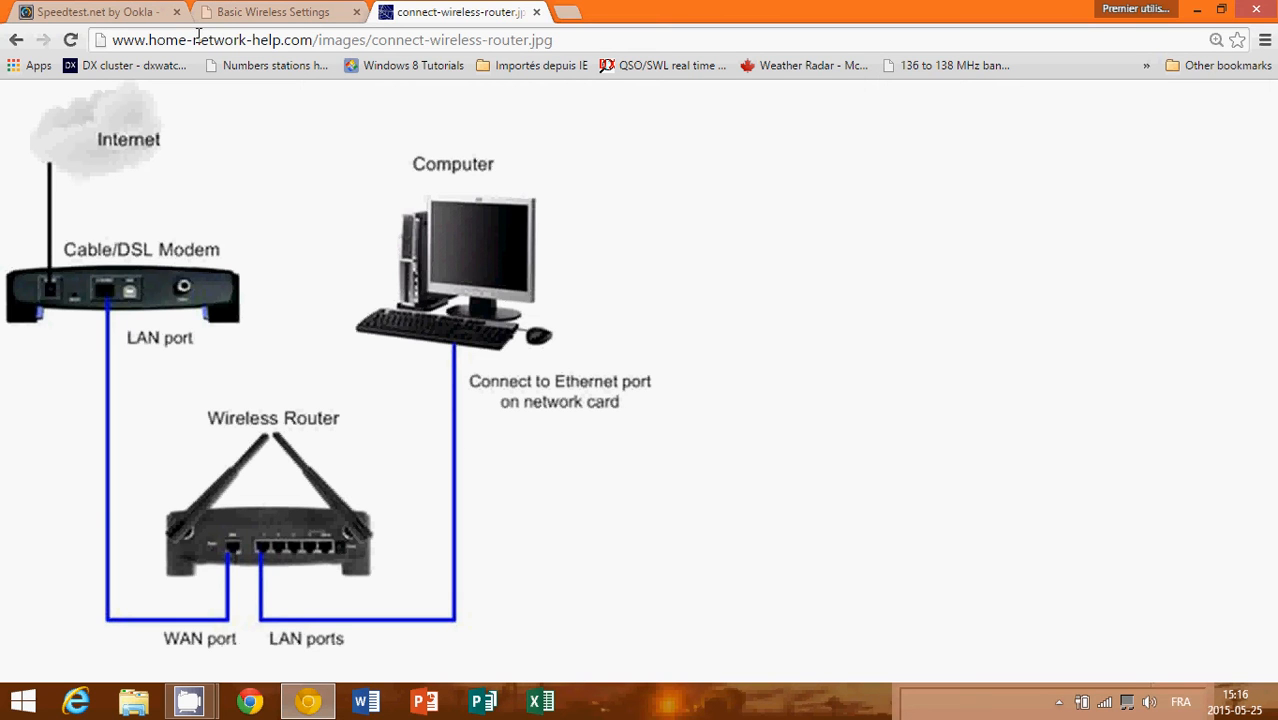
Return to the Speedtest.net by Ookla tab with the 30.99 Mbps result.
click(90, 12)
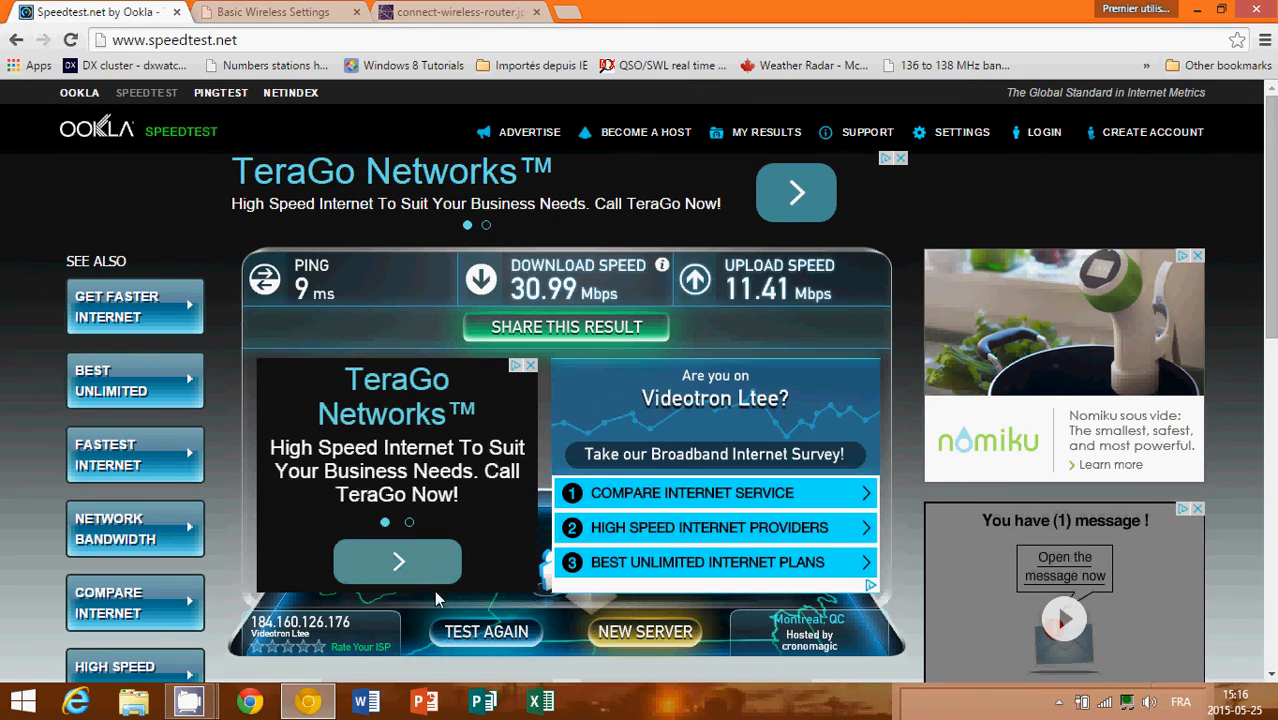
Rerun the speed test, getting 10 ms ping, 33.26 down, 11.36 Mbps up.
click(486, 631)
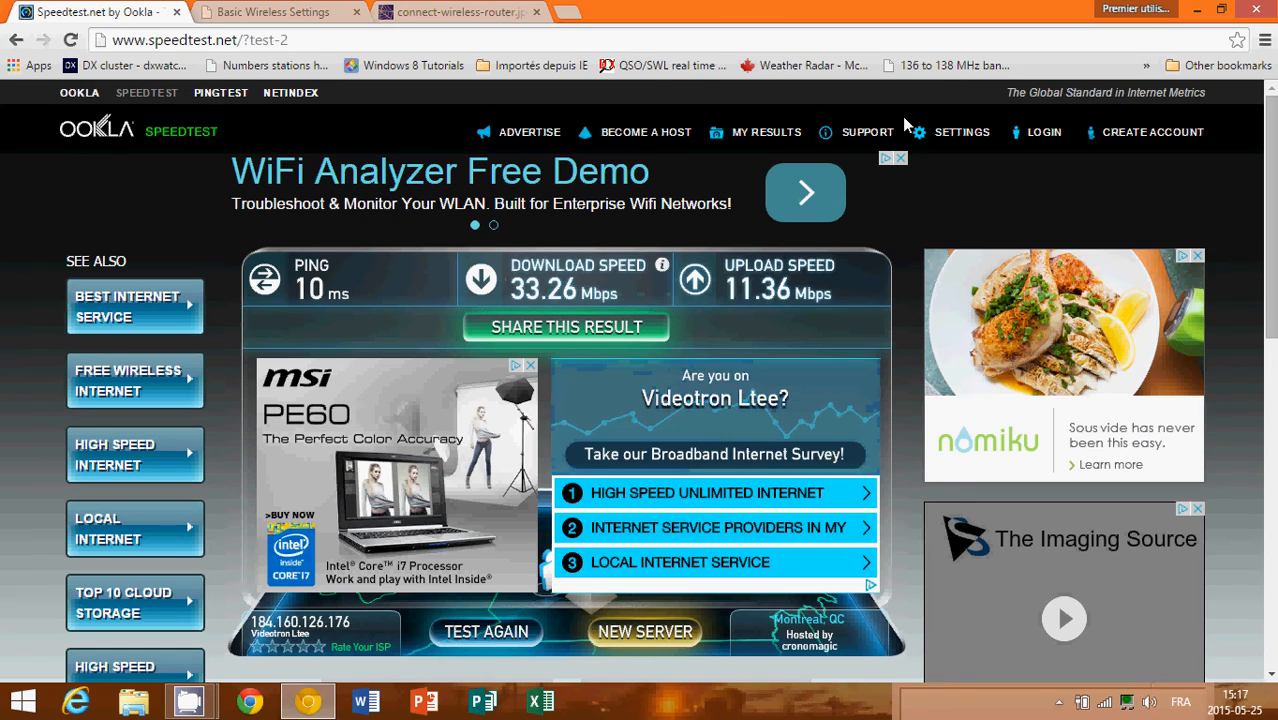
mouse_move(1009, 221)
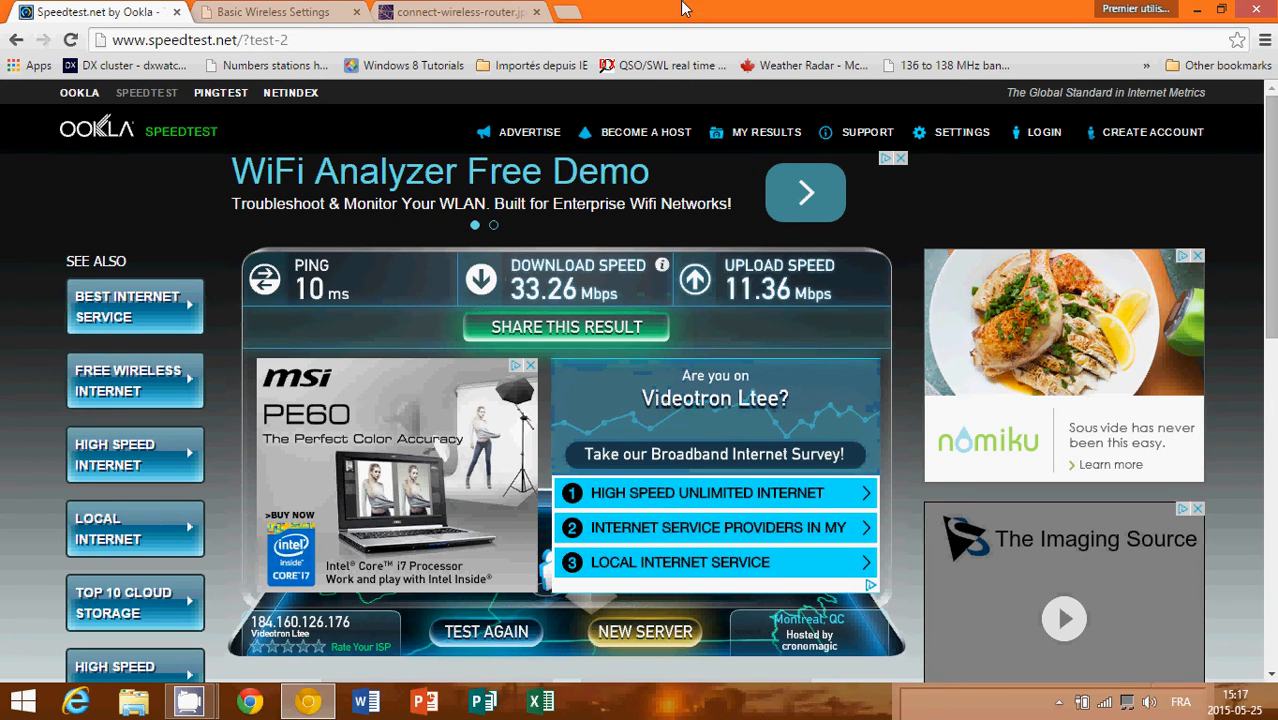
Switch to the connect-wireless-router image to show the router and its ports.
click(455, 12)
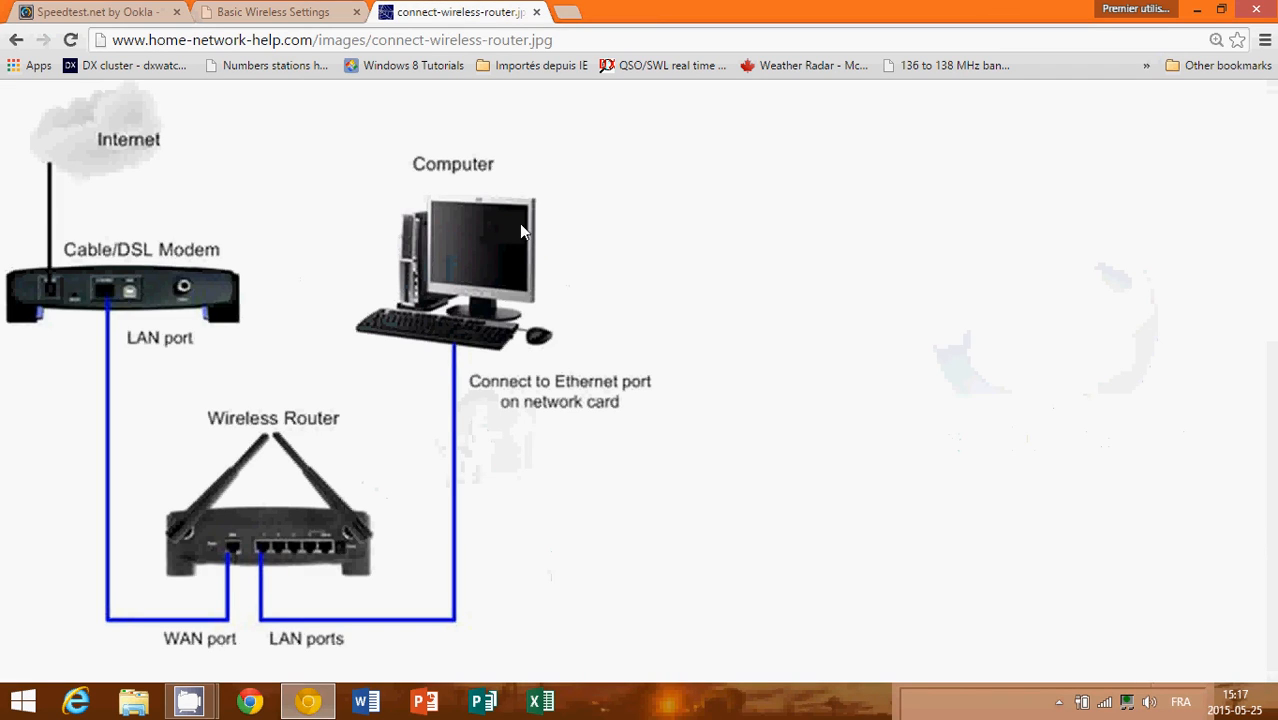
mouse_move(365, 548)
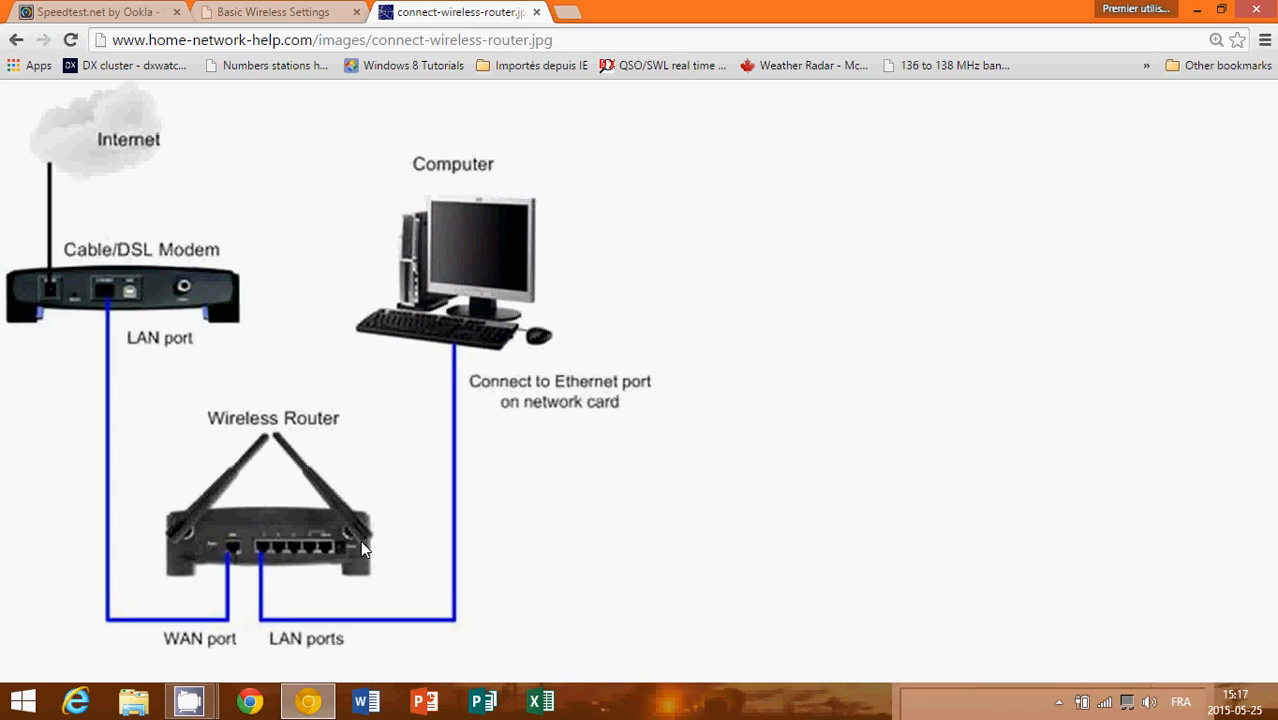
mouse_move(1114, 419)
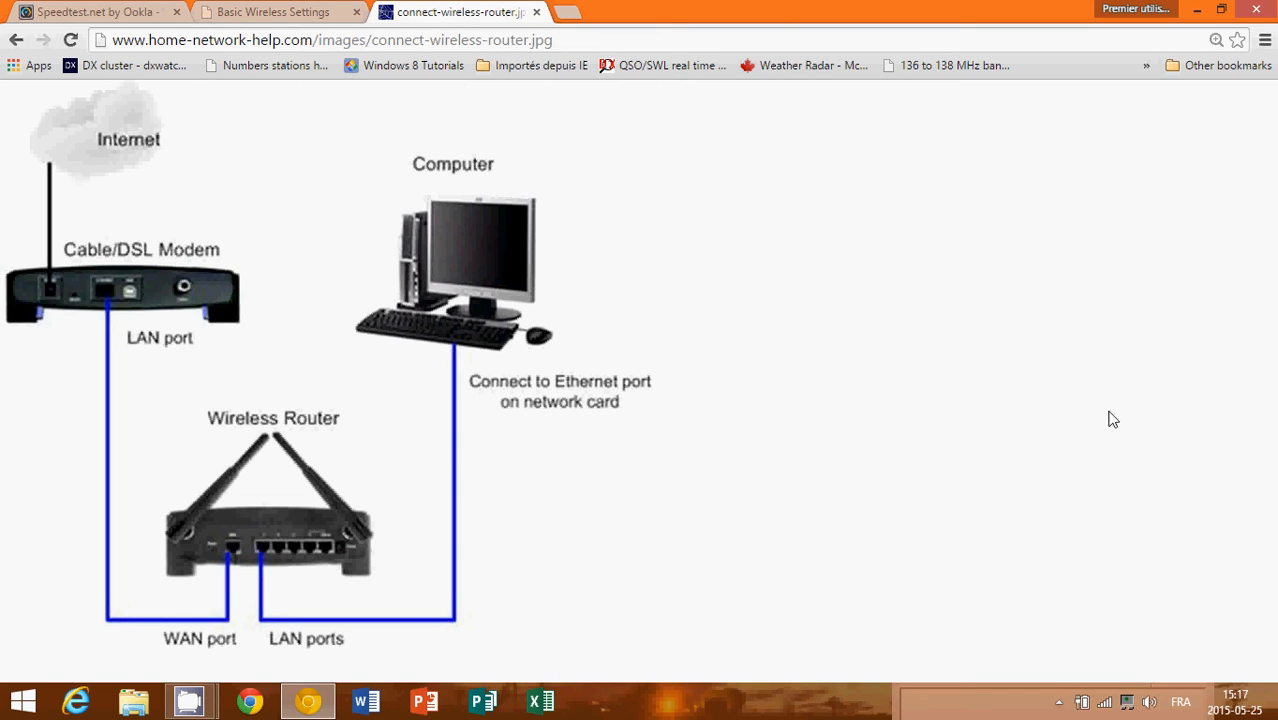
mouse_move(1127, 583)
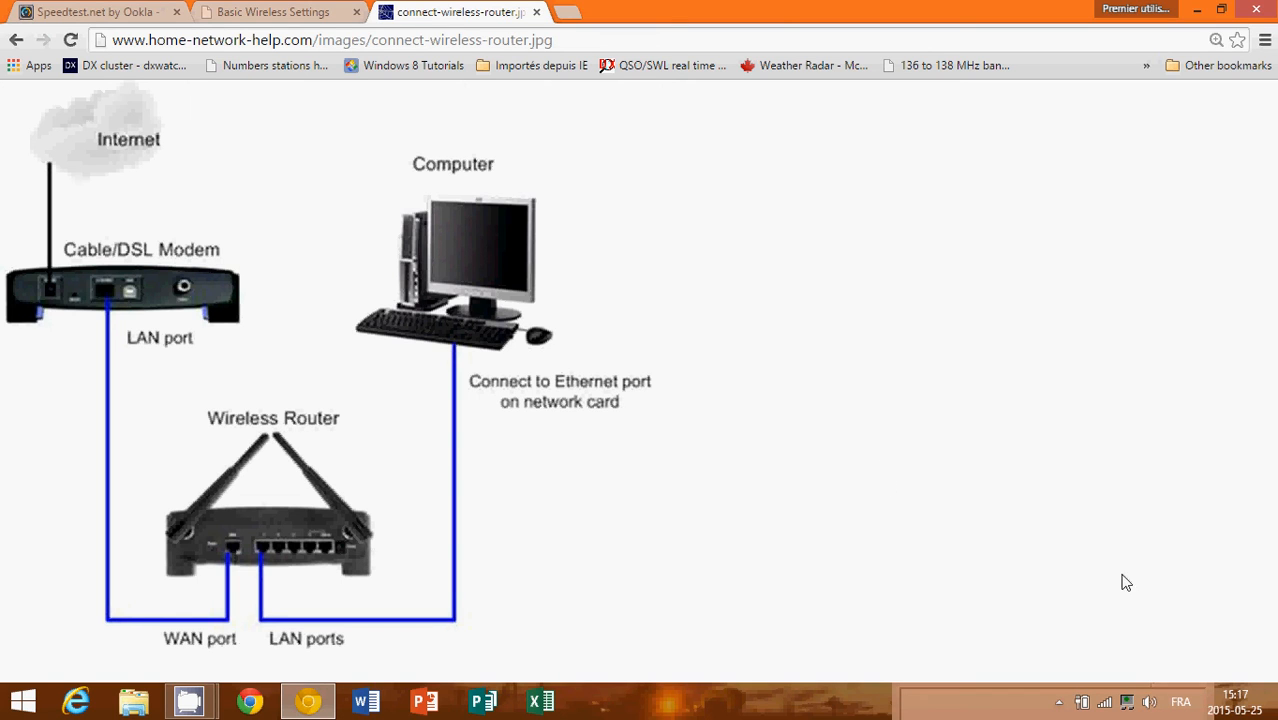
mouse_move(1123, 585)
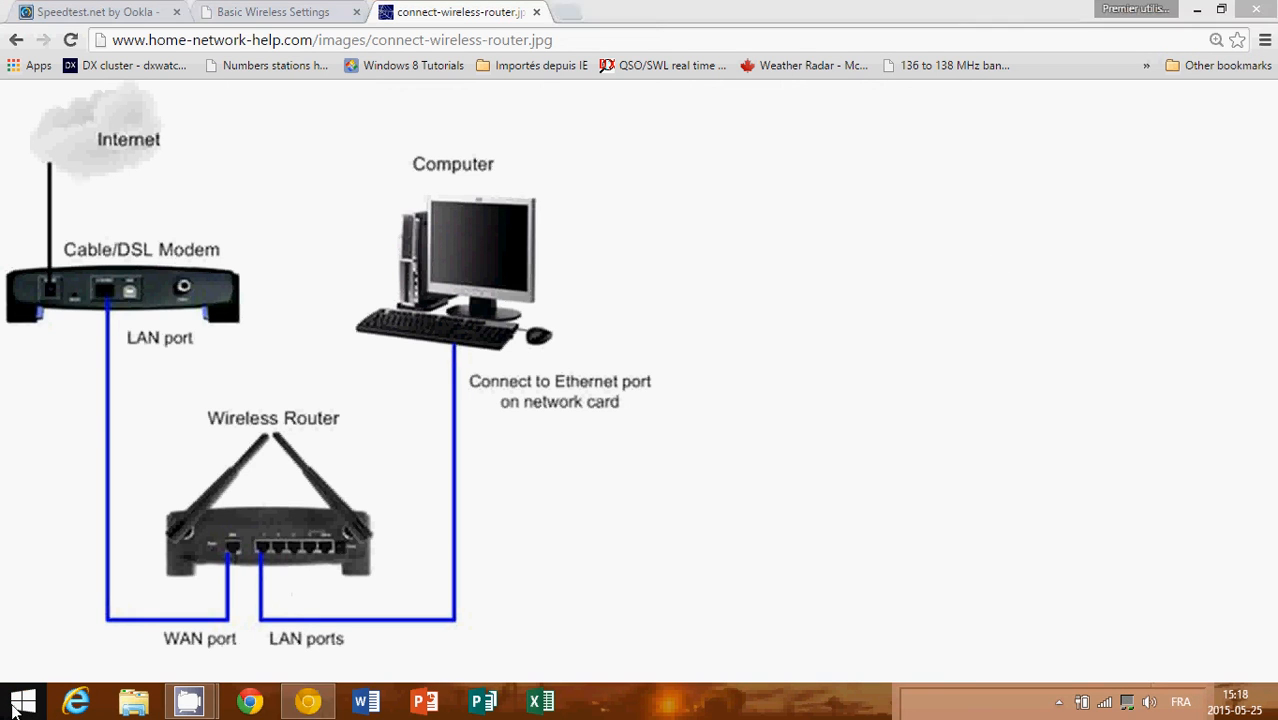
Open Control Panel from the Start button's right-click menu.
right_click(18, 700)
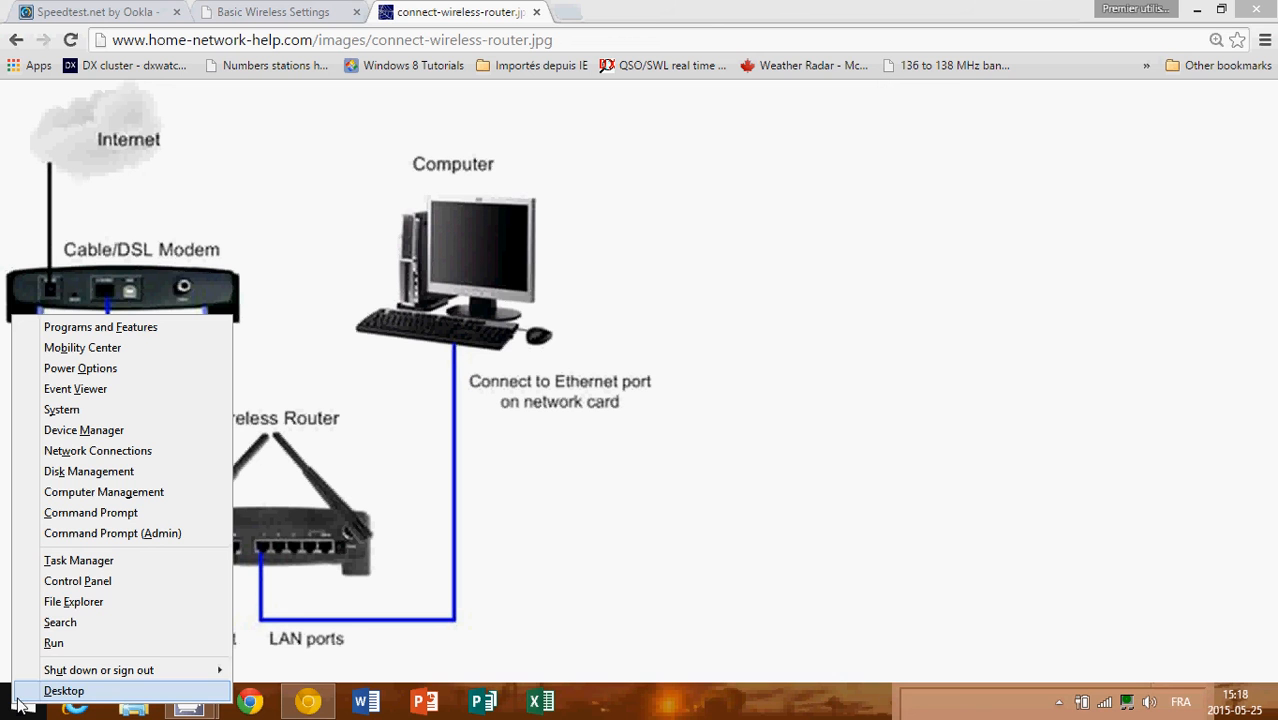
click(77, 581)
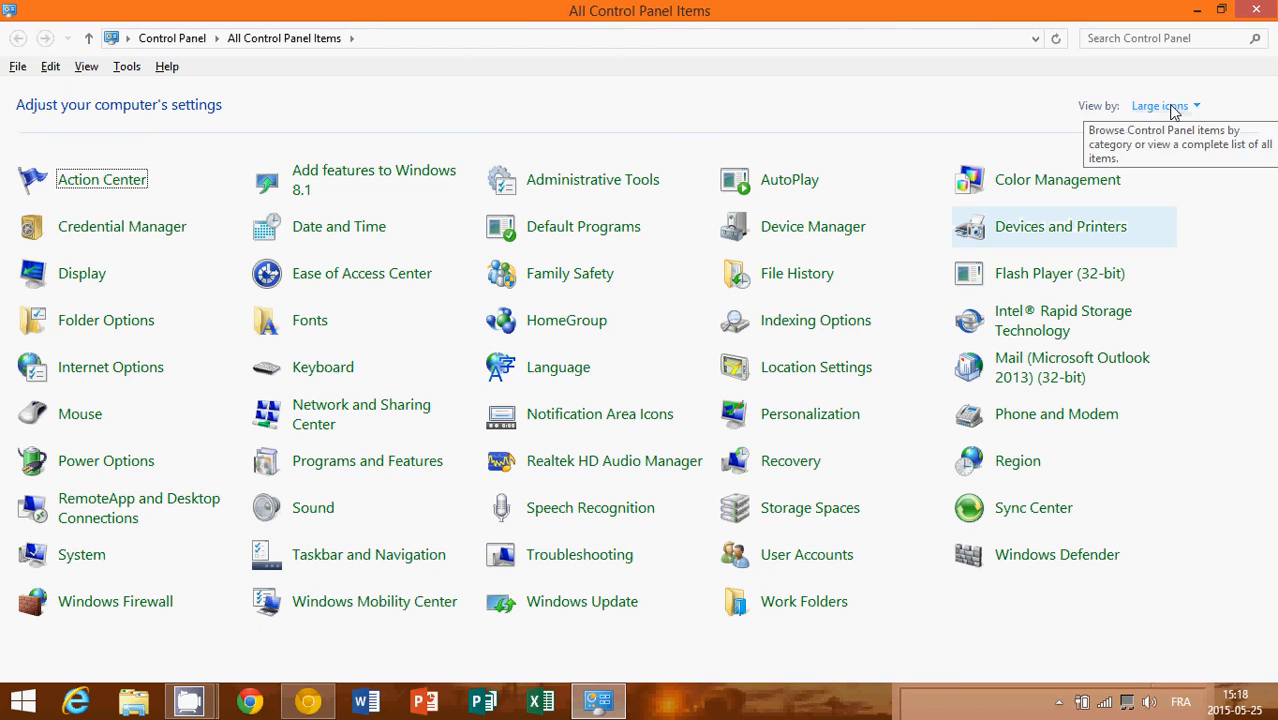
Switch Control Panel to large icons and open the System information page.
click(1160, 105)
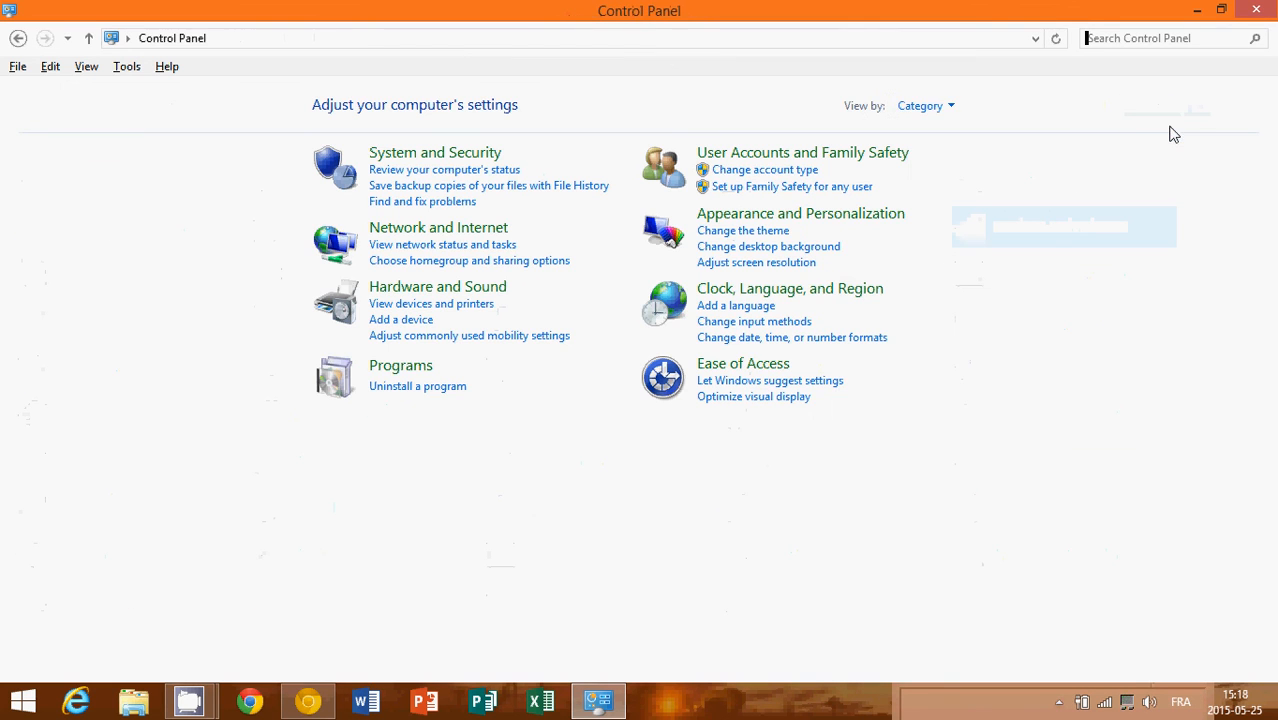
click(924, 105)
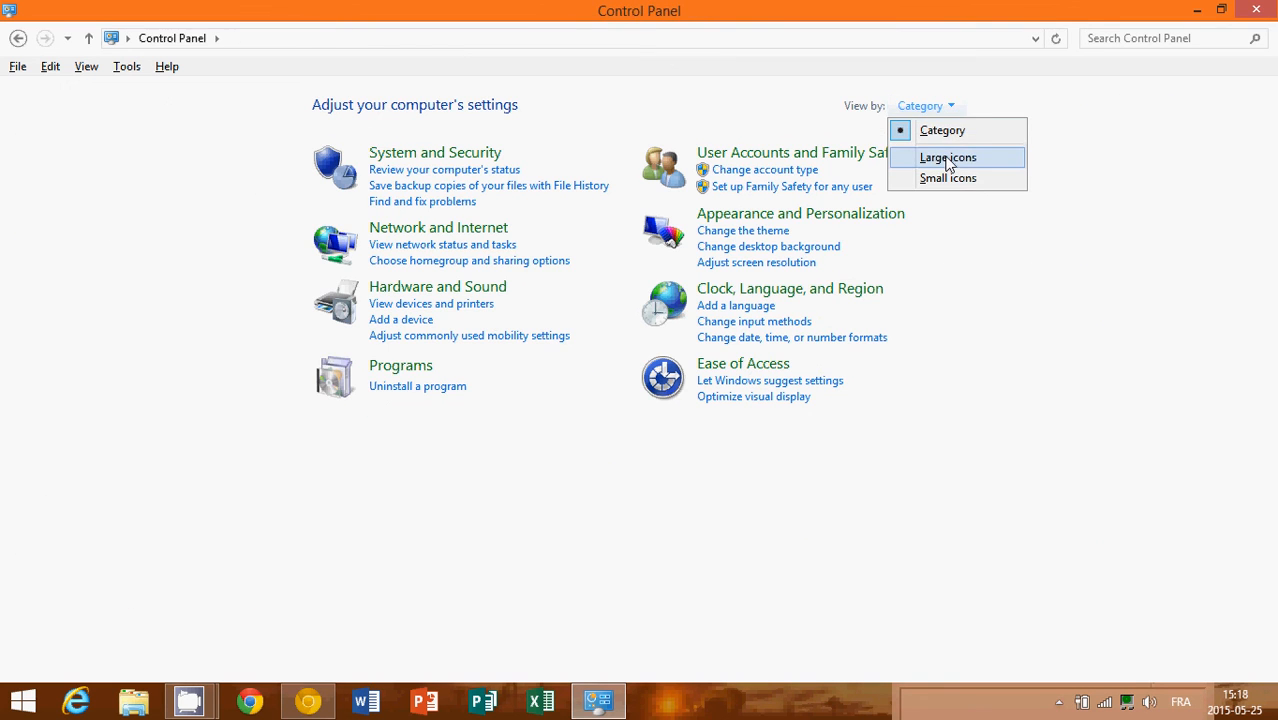
click(947, 157)
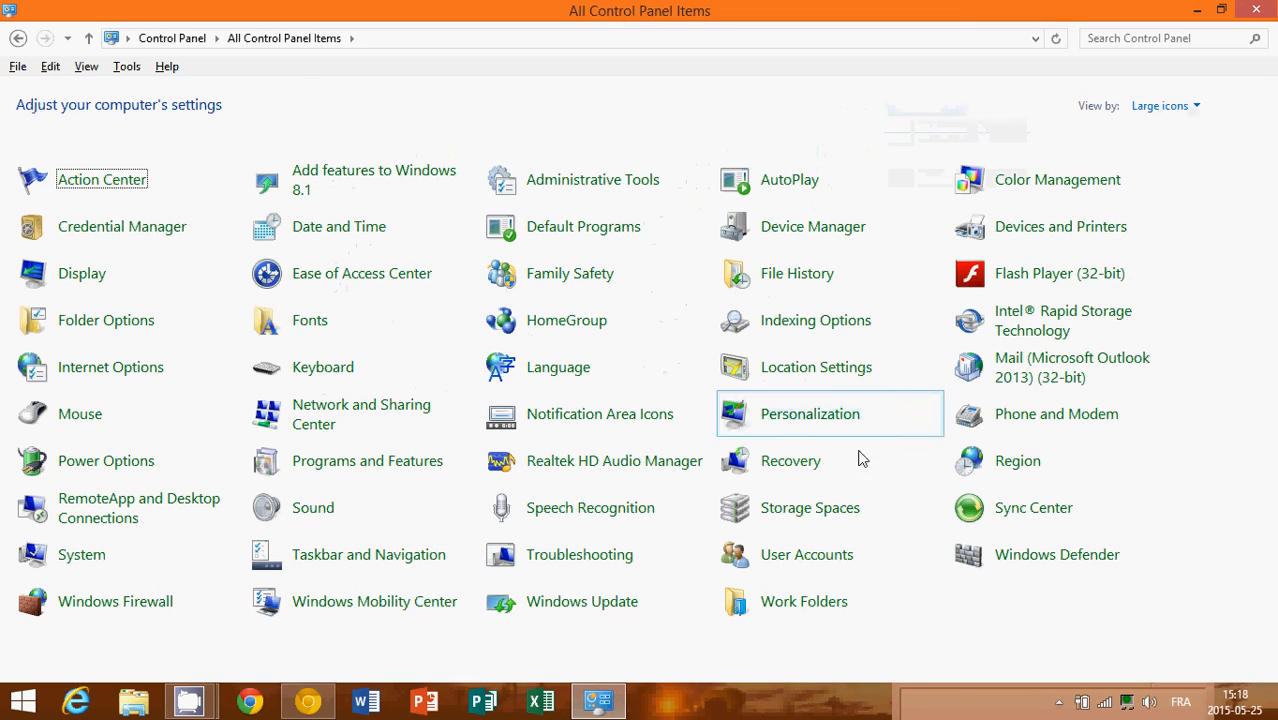
mouse_move(82, 555)
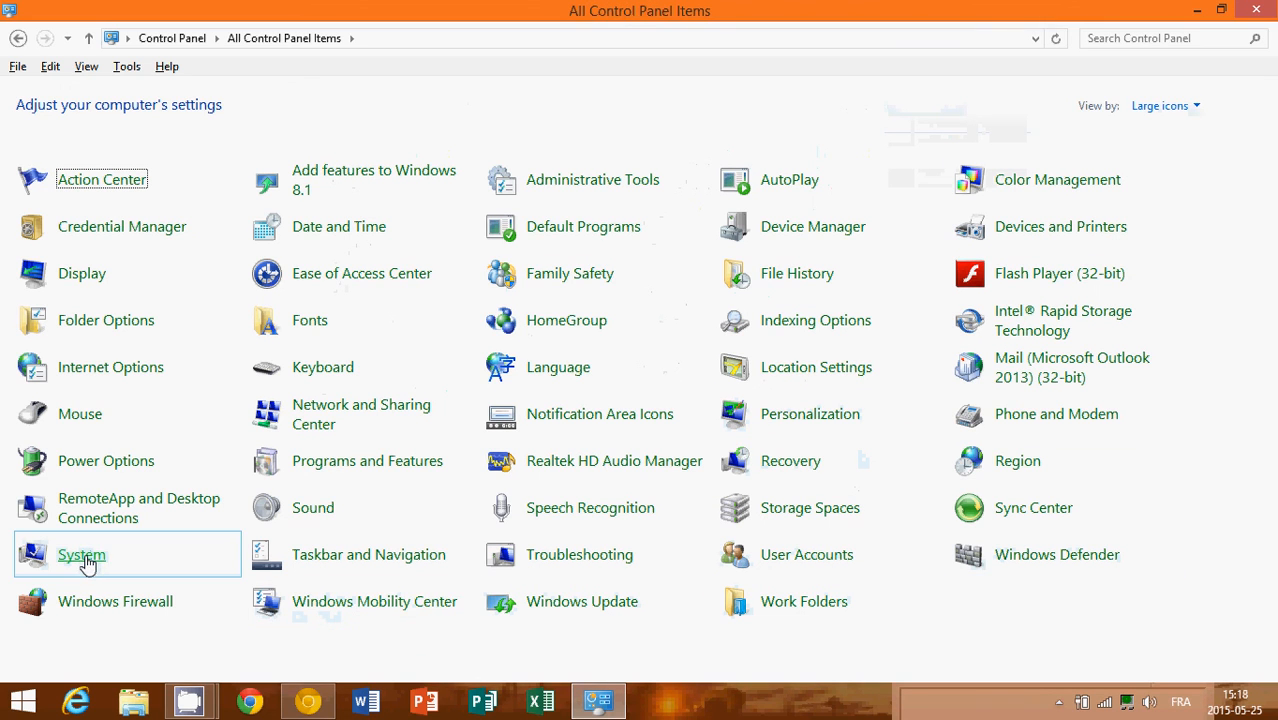
click(81, 555)
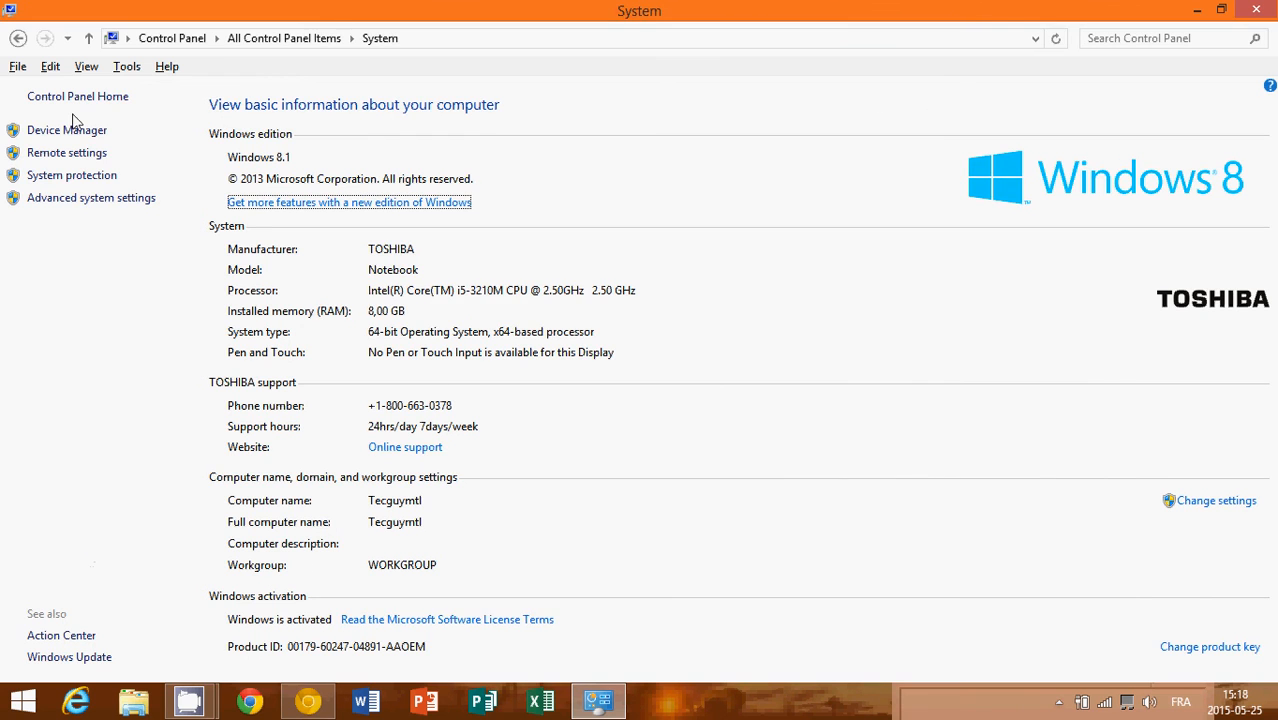
mouse_move(140, 18)
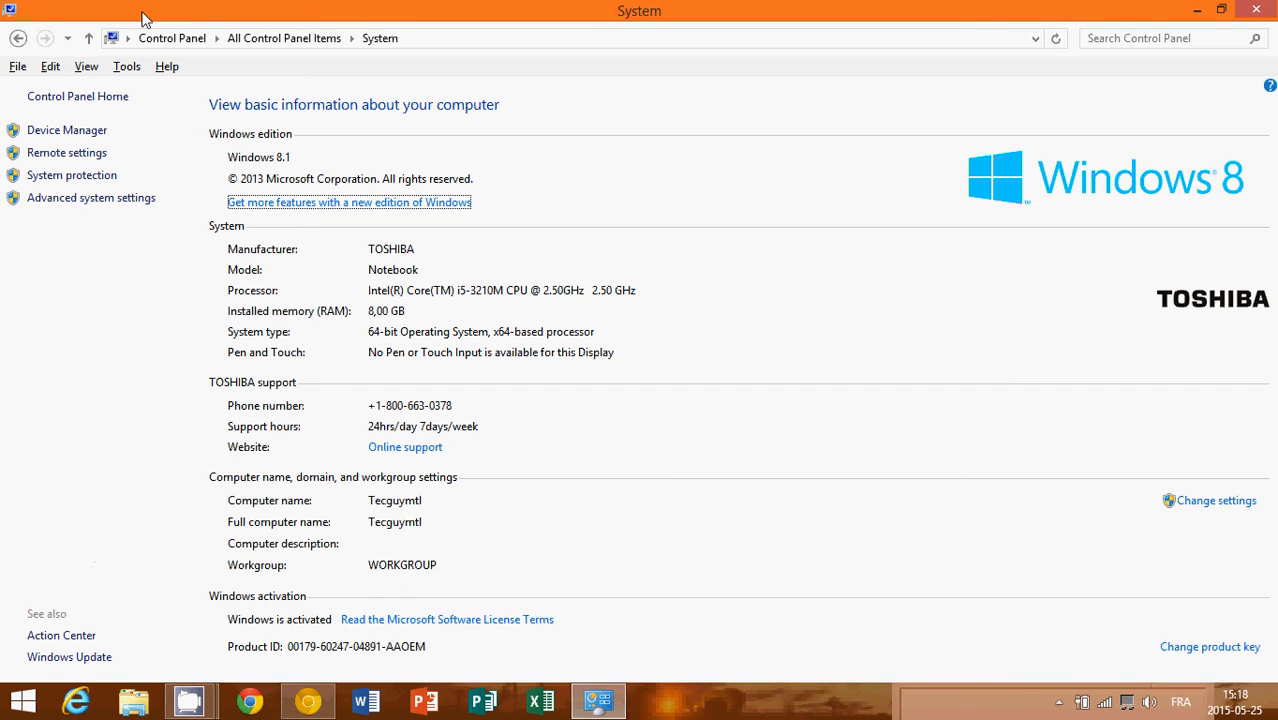
mouse_move(67, 130)
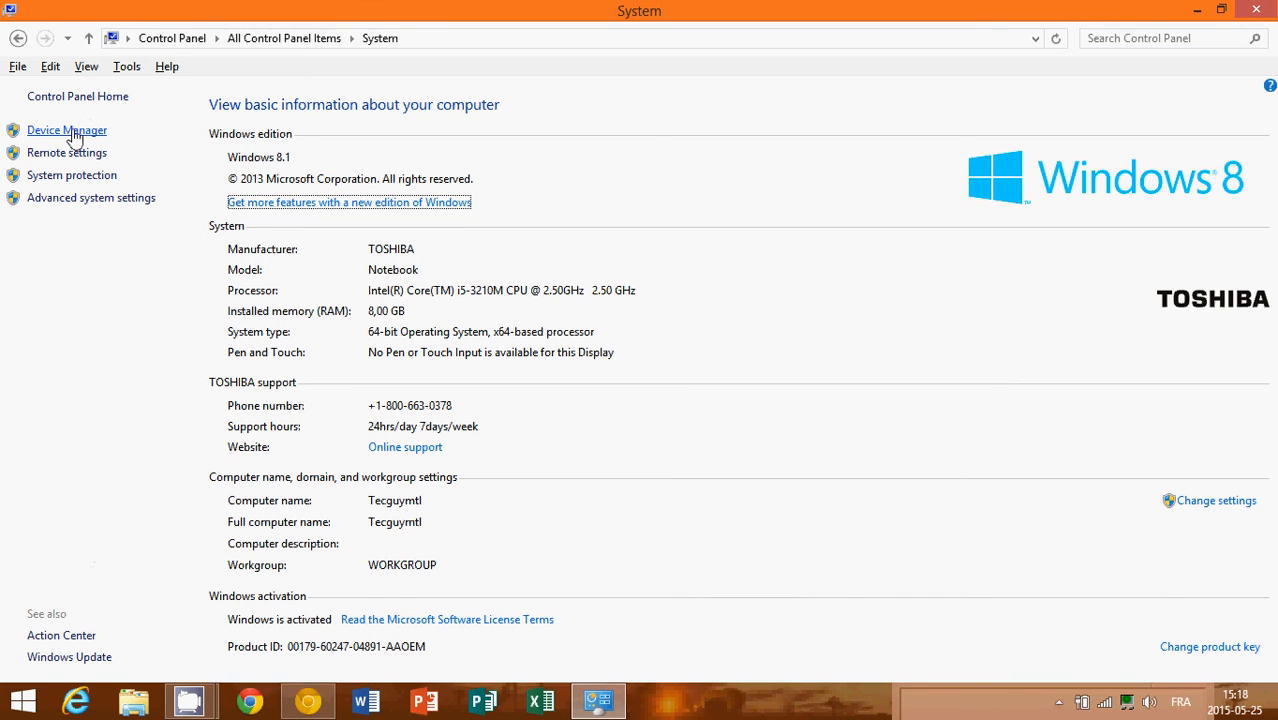
In maximized Device Manager, expand Network adapters and open the Realtek RTL8188CE properties.
click(66, 130)
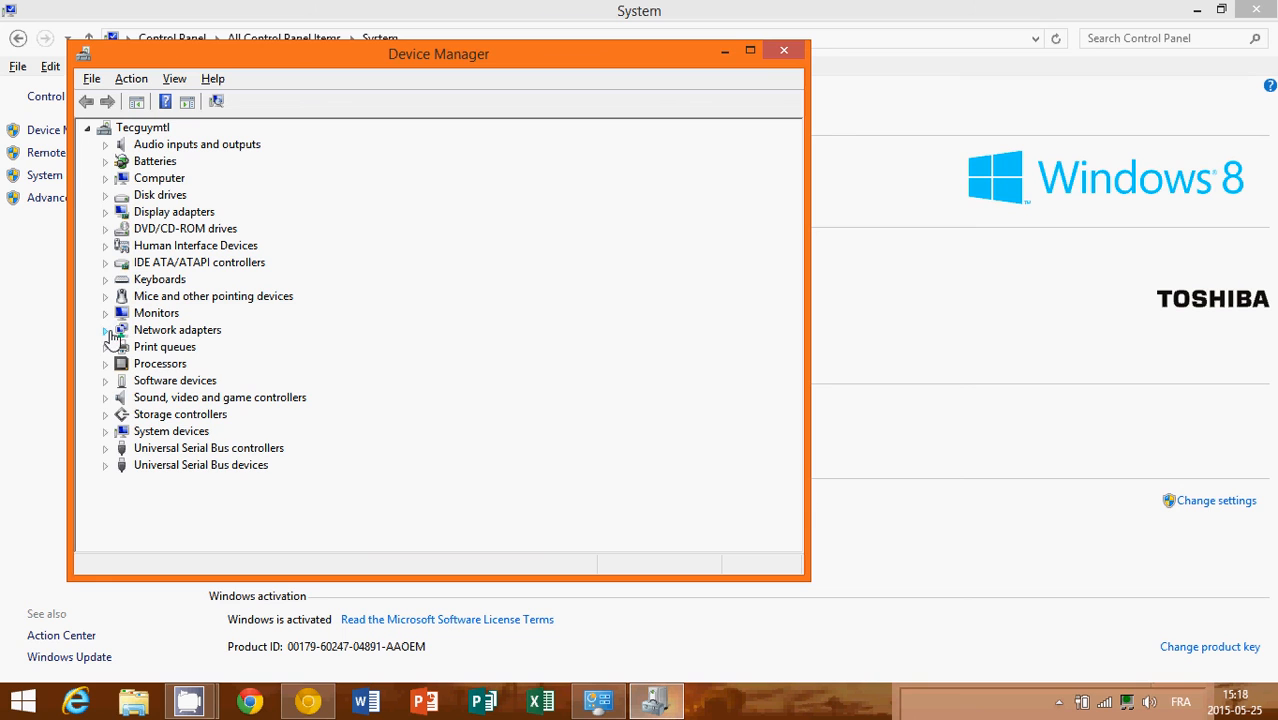
click(106, 330)
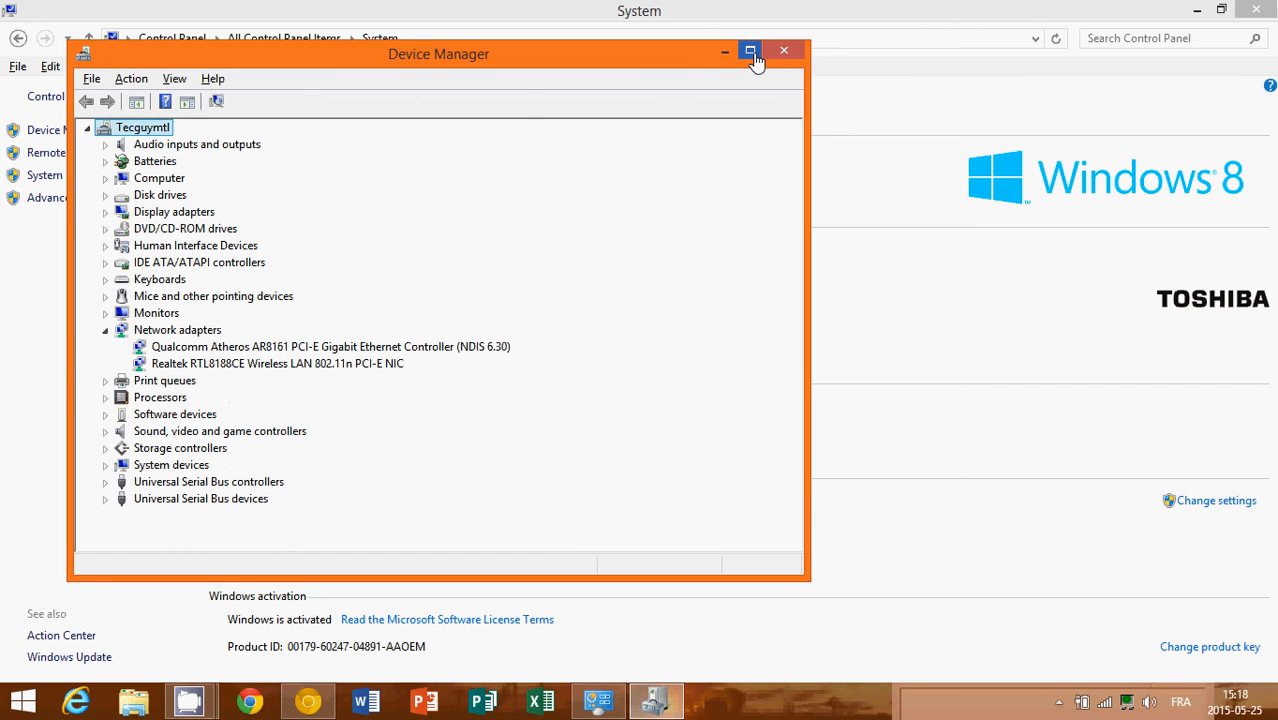
click(750, 51)
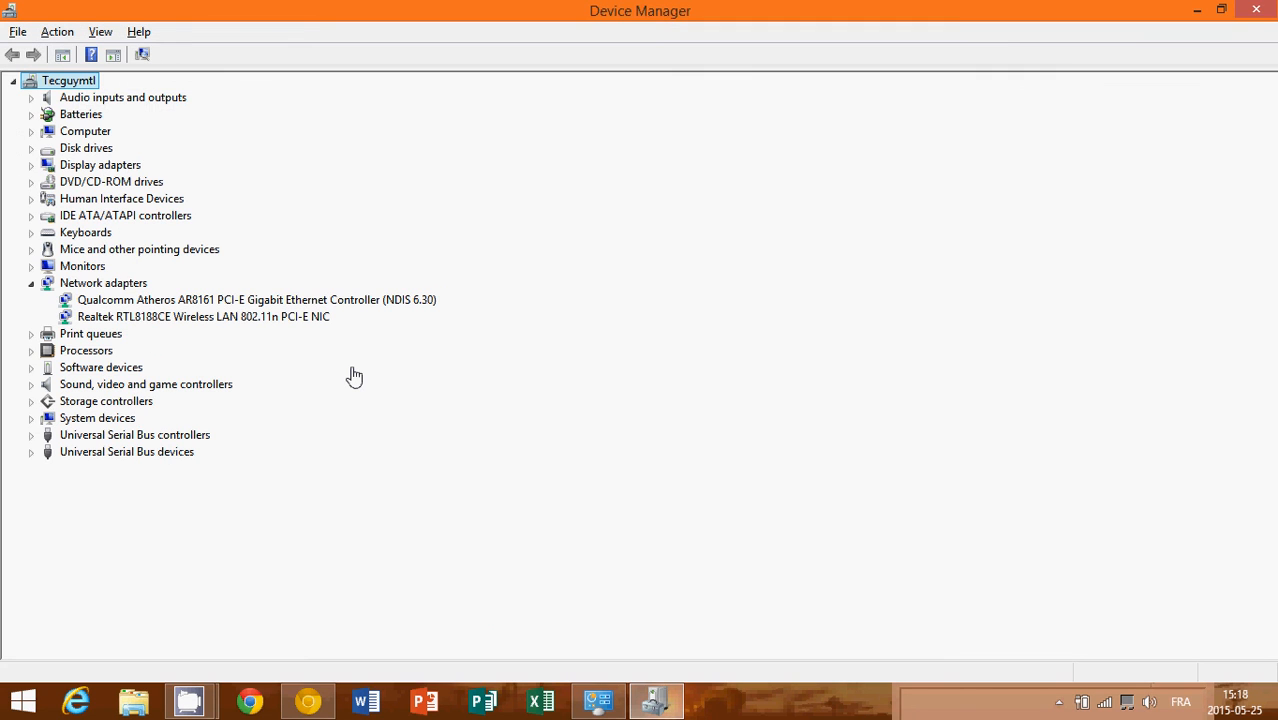
mouse_move(259, 324)
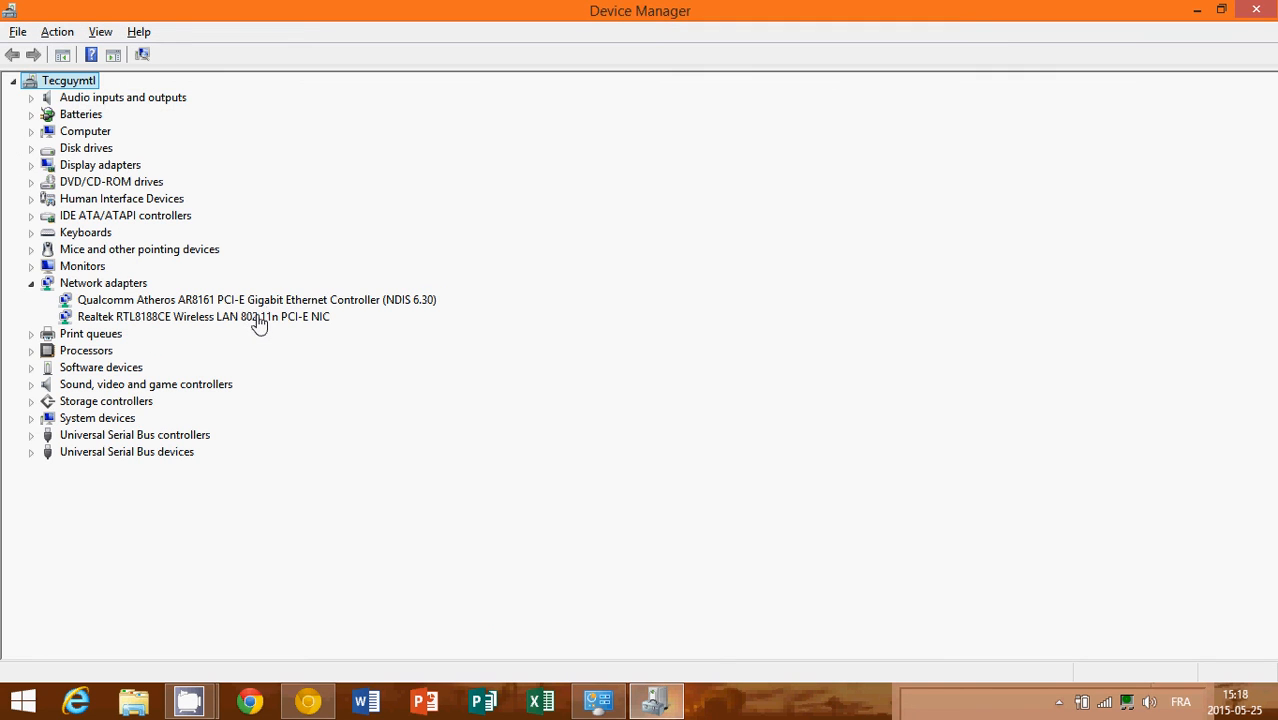
double_click(203, 316)
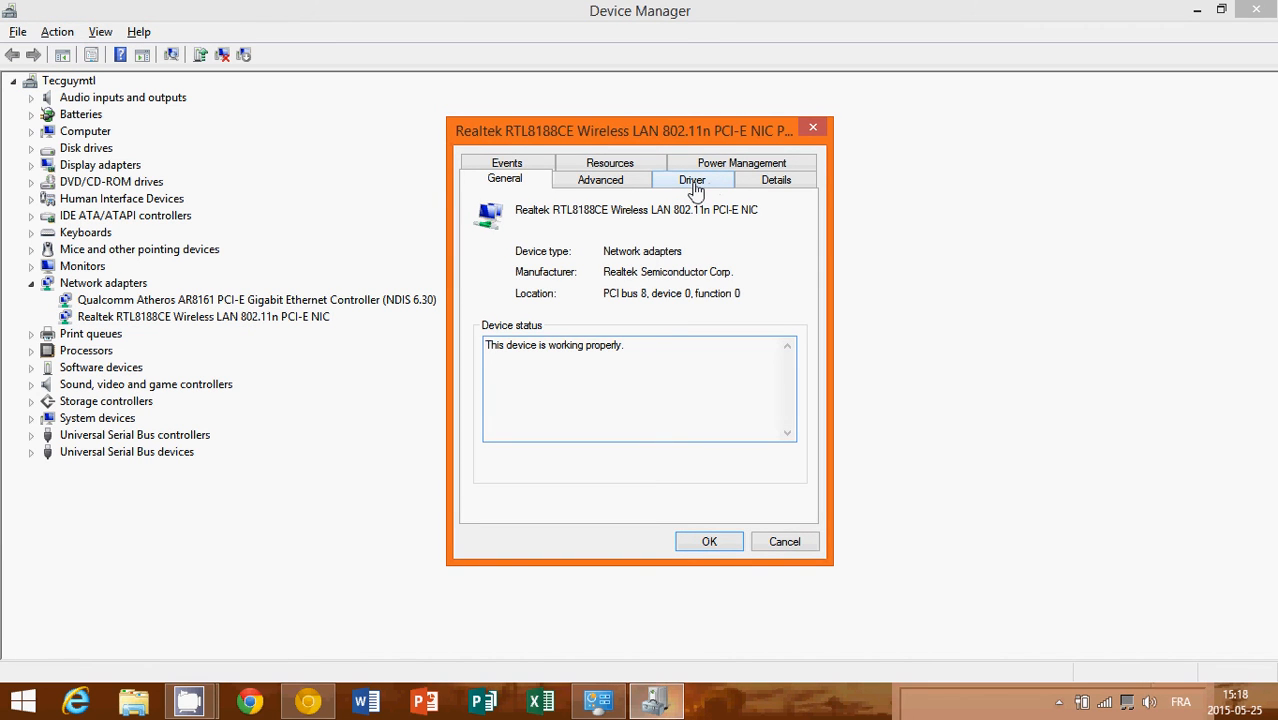
Check the Realtek adapter's driver: dated 2013-10-18, version 2012.3.913.2013.
click(692, 179)
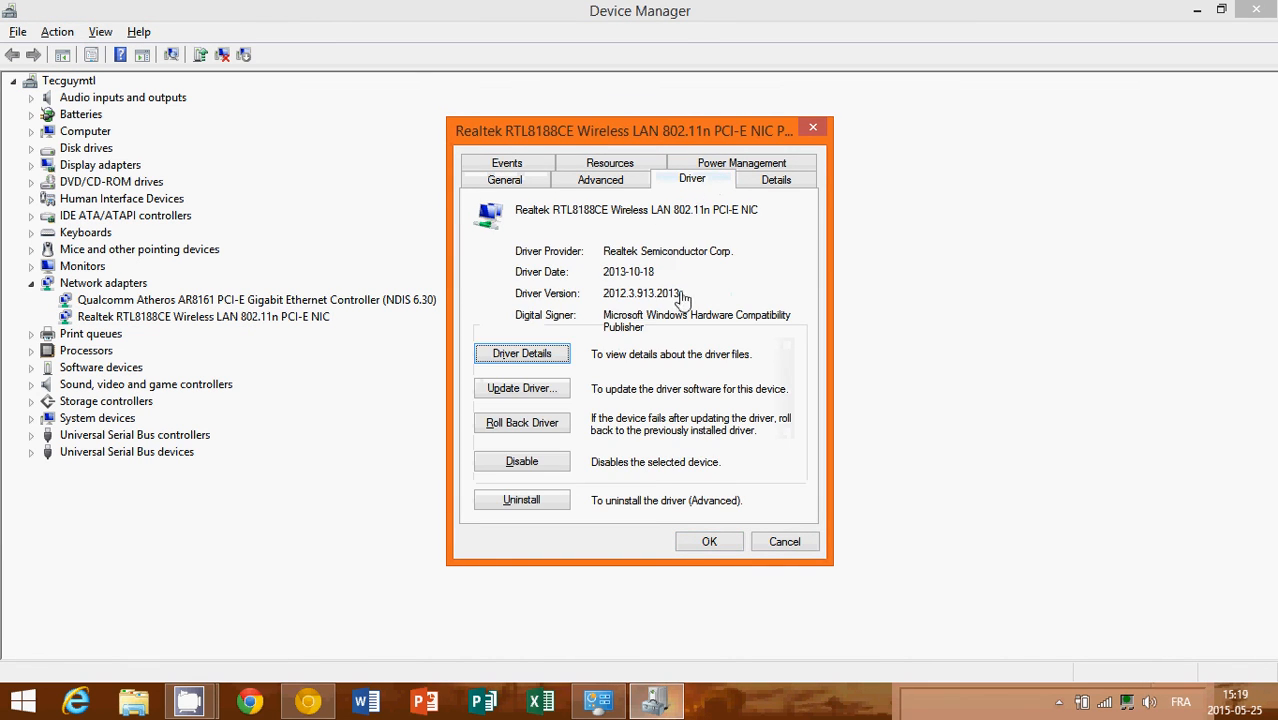
mouse_move(607, 249)
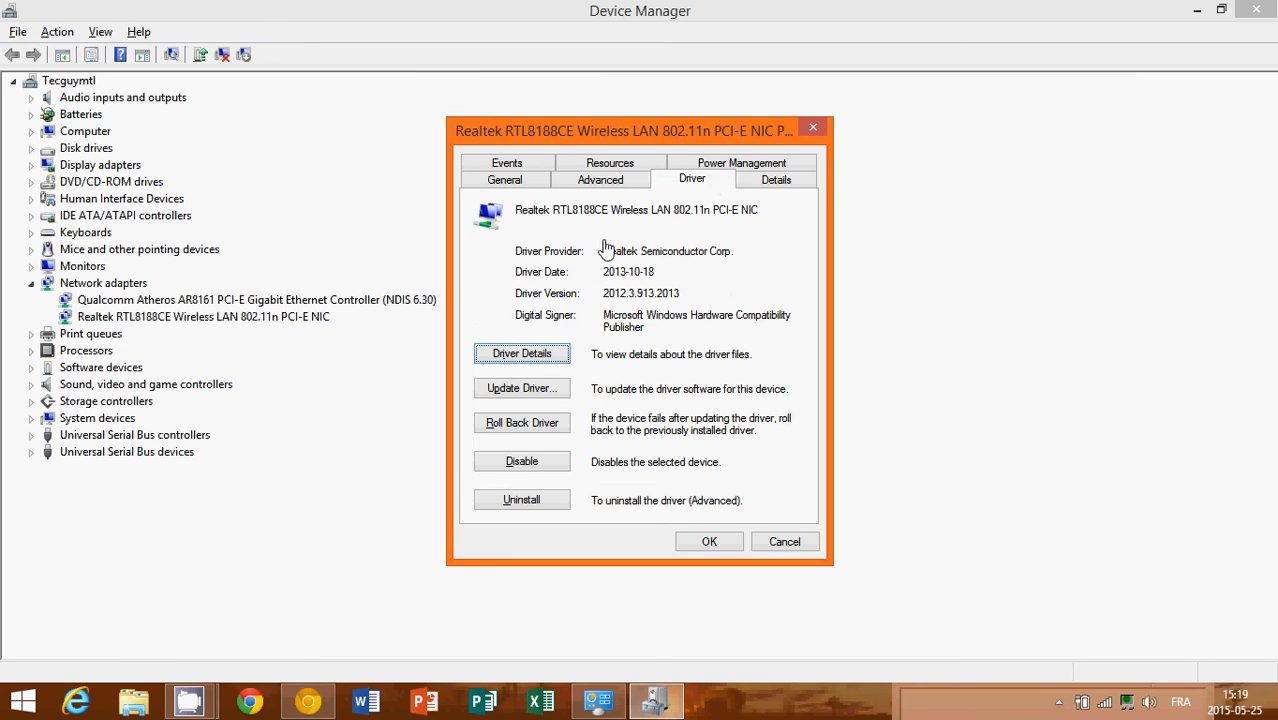
mouse_move(721, 283)
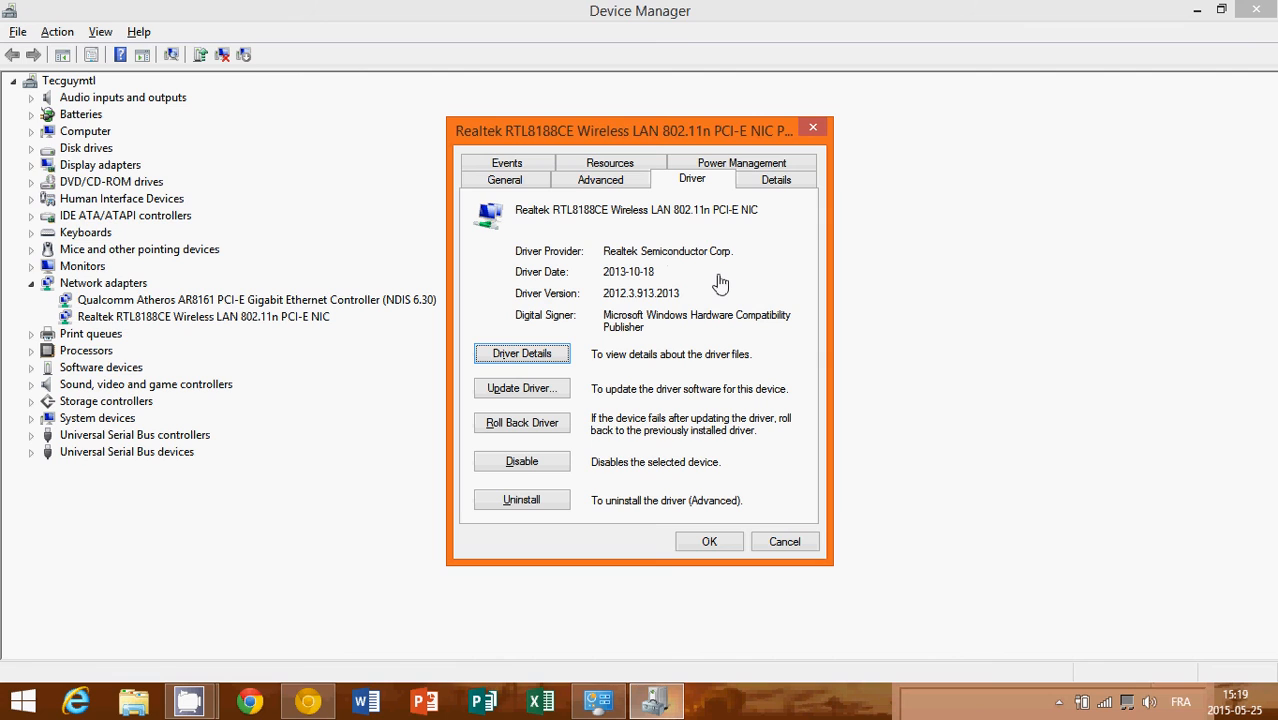
mouse_move(555, 390)
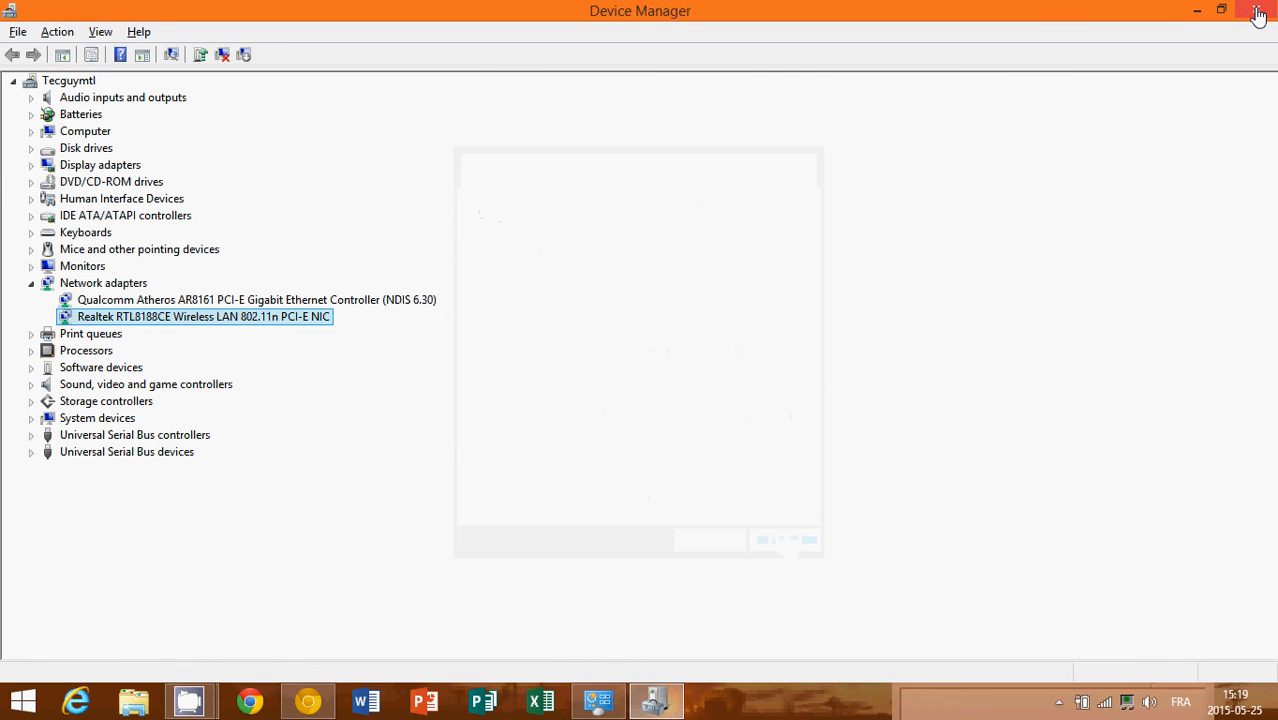
Close Device Manager to return to the modem-router-computer diagram in Chrome.
click(1258, 10)
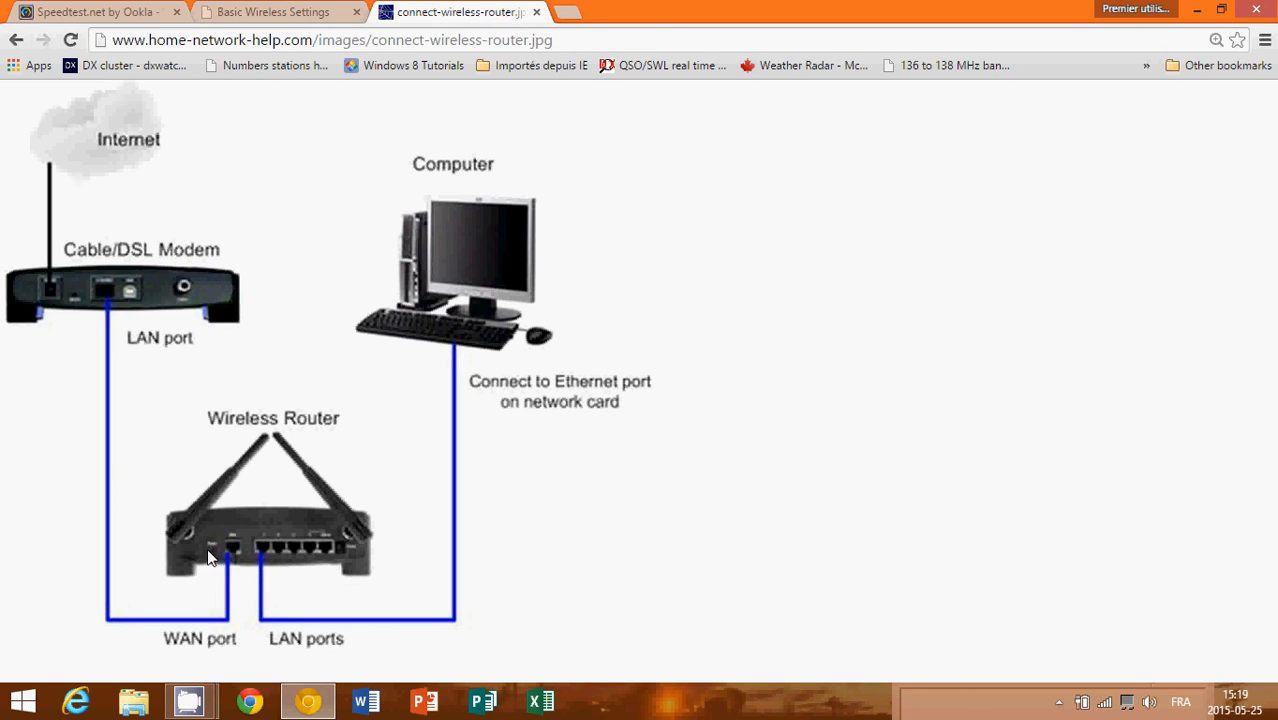
mouse_move(427, 576)
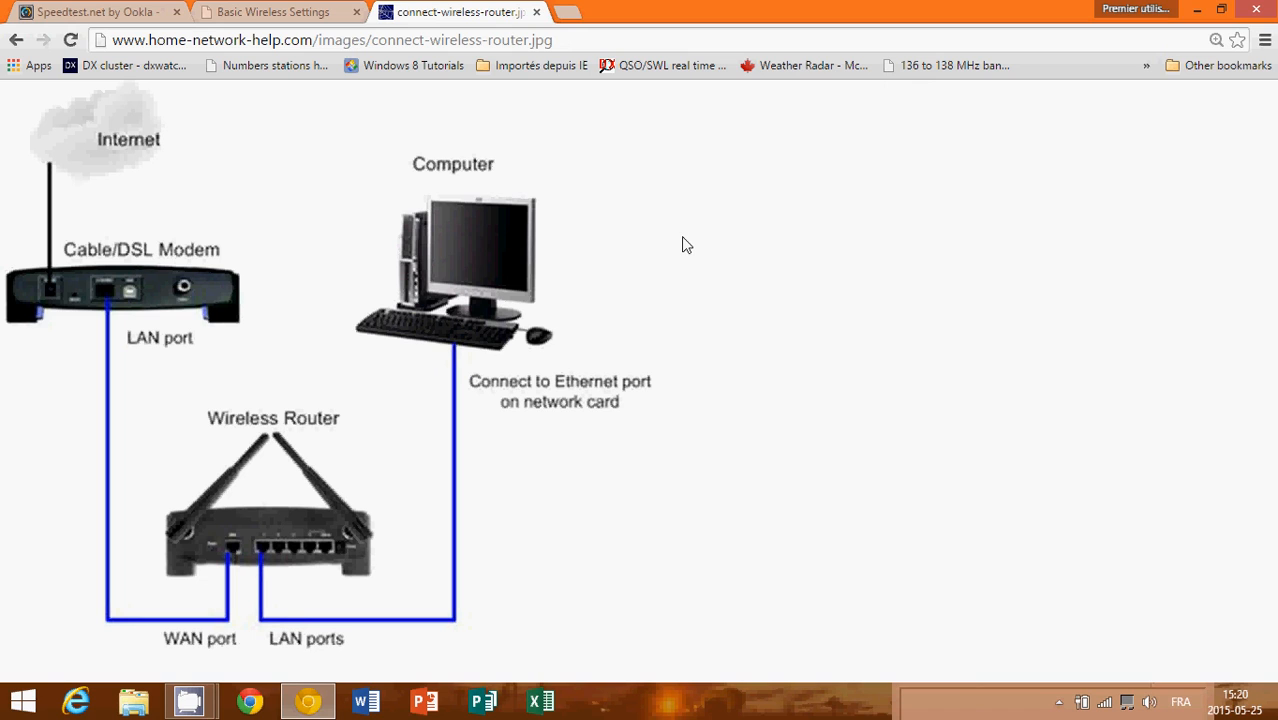
mouse_move(519, 86)
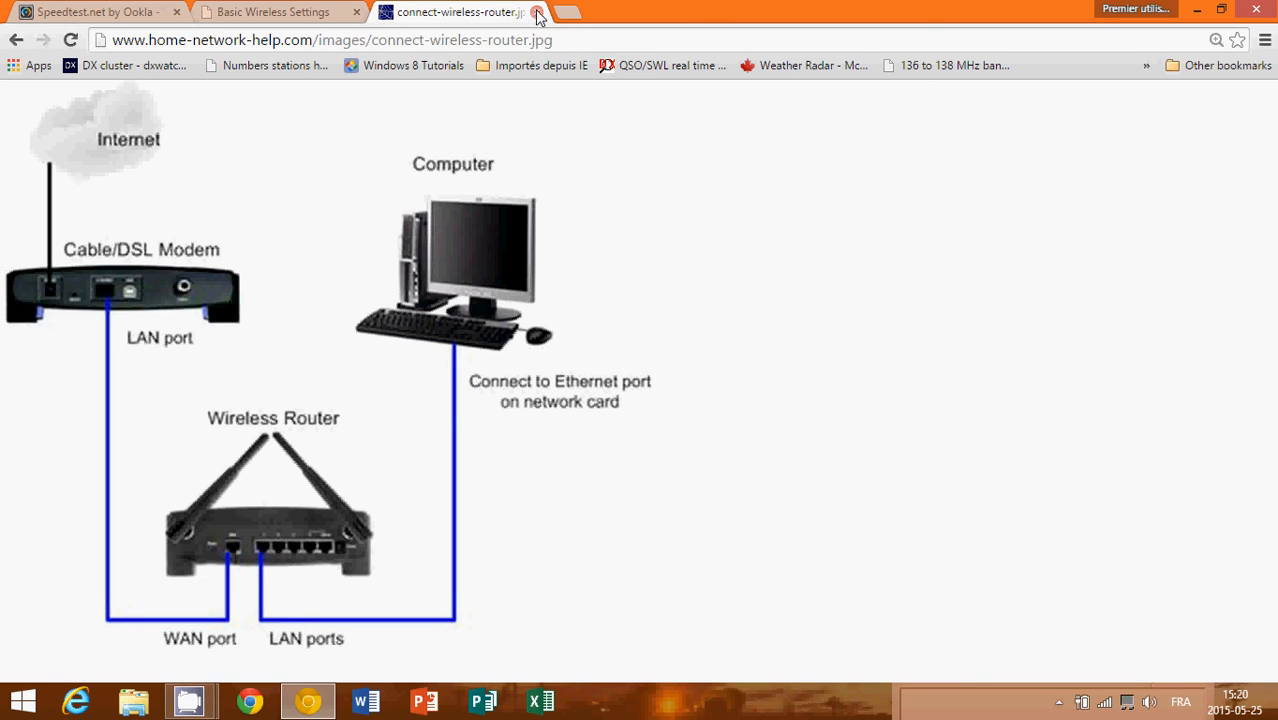
Close the router diagram and Basic Wireless Settings tabs, then quit Chrome.
click(538, 12)
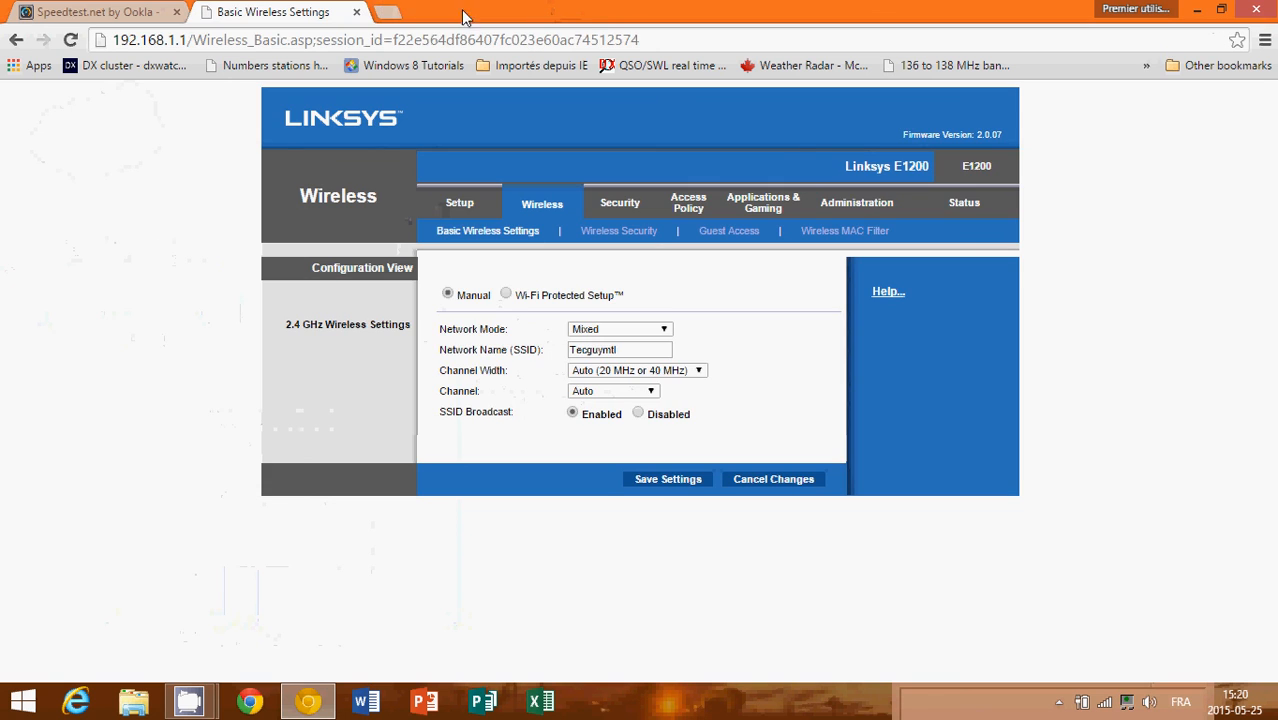
click(95, 11)
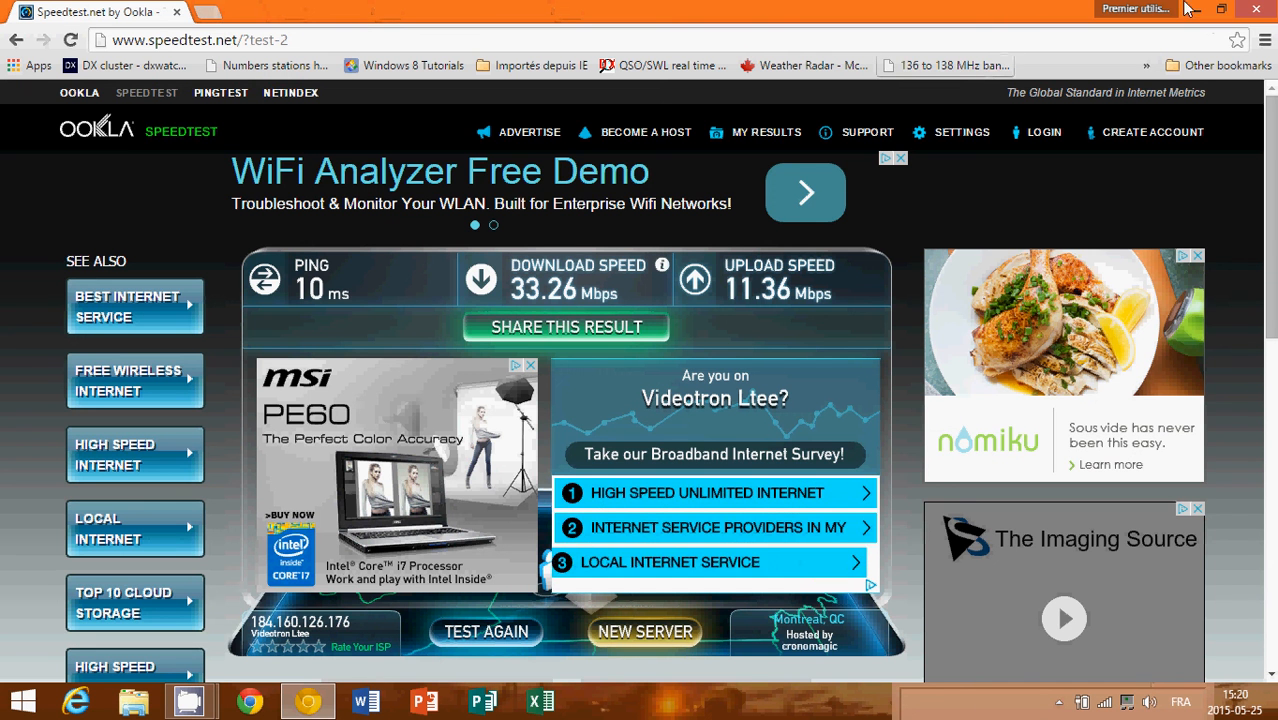
click(1221, 9)
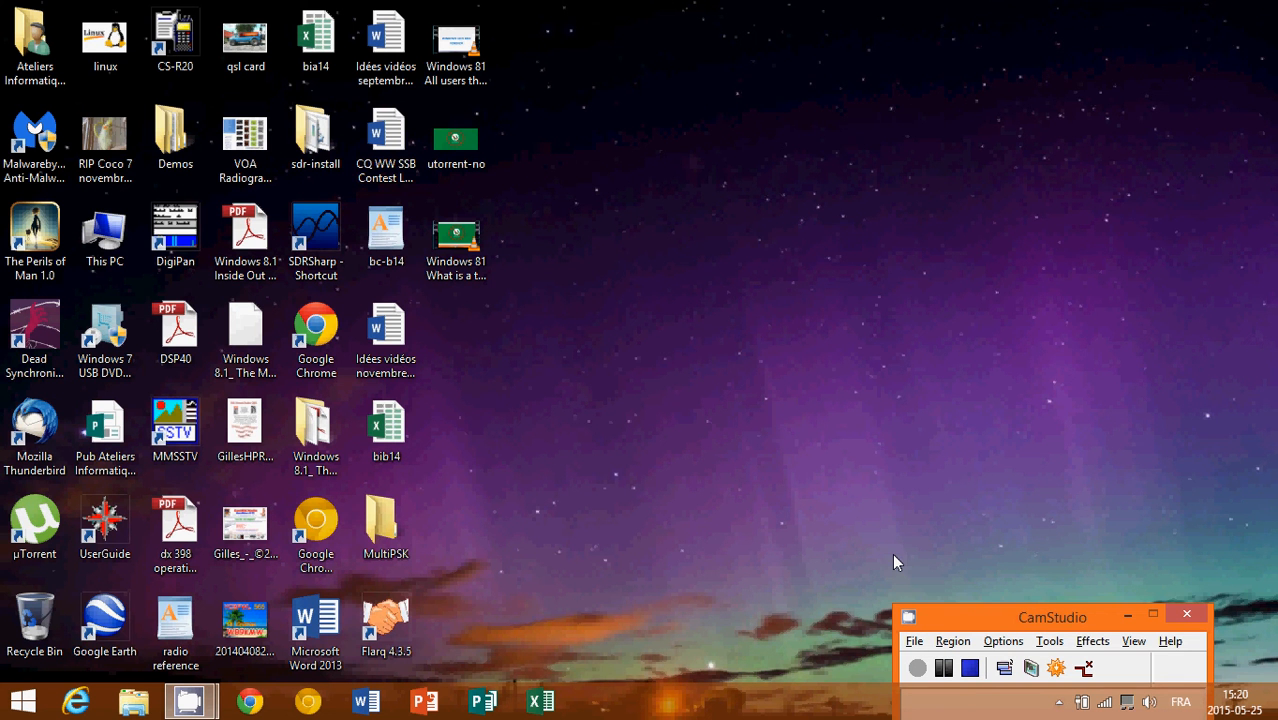
mouse_move(705, 655)
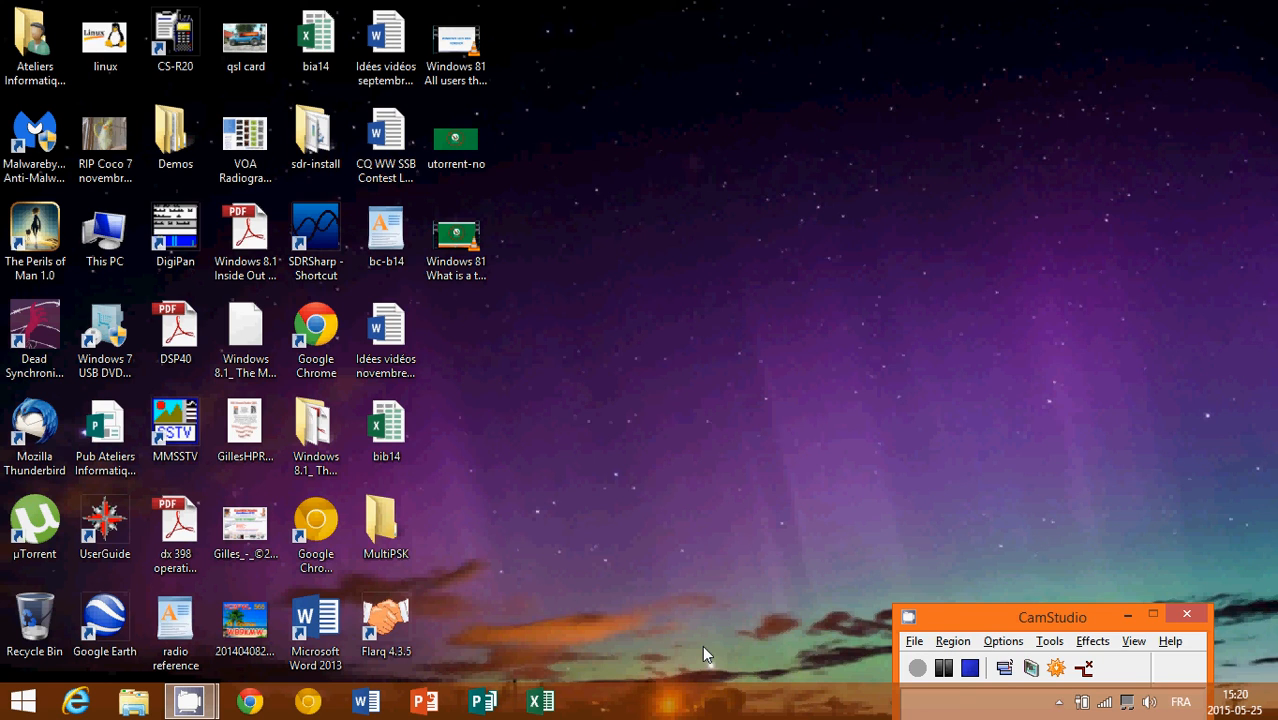